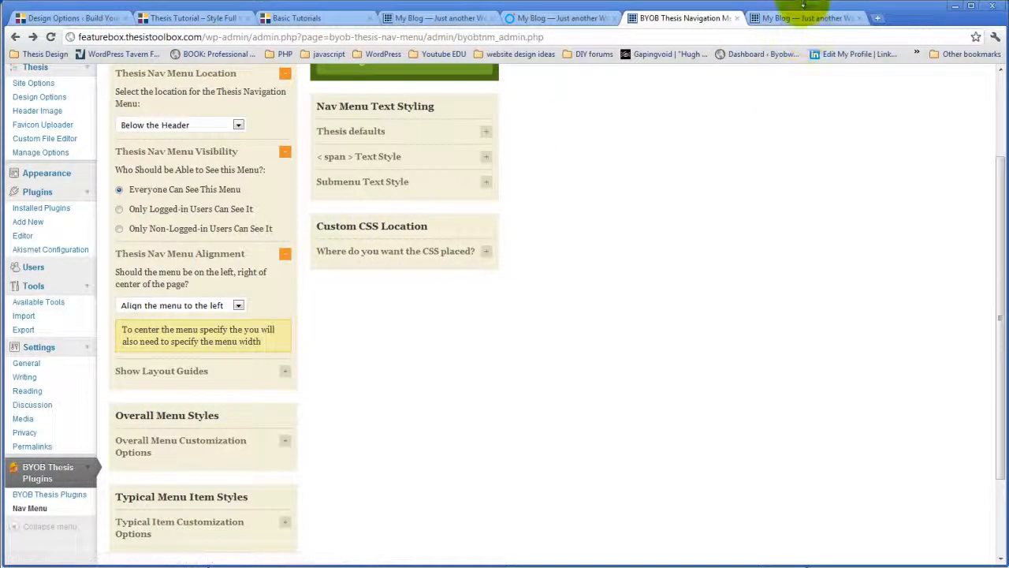
Step: Preview the current menu on the blog, then open Thesis Design Options
left_click(805, 17)
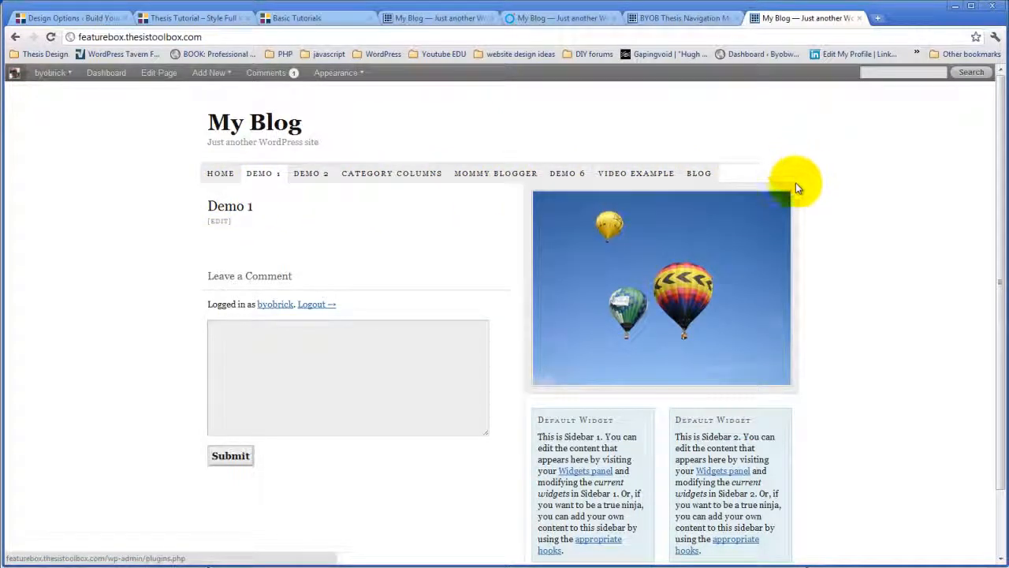
mouse_move(761, 173)
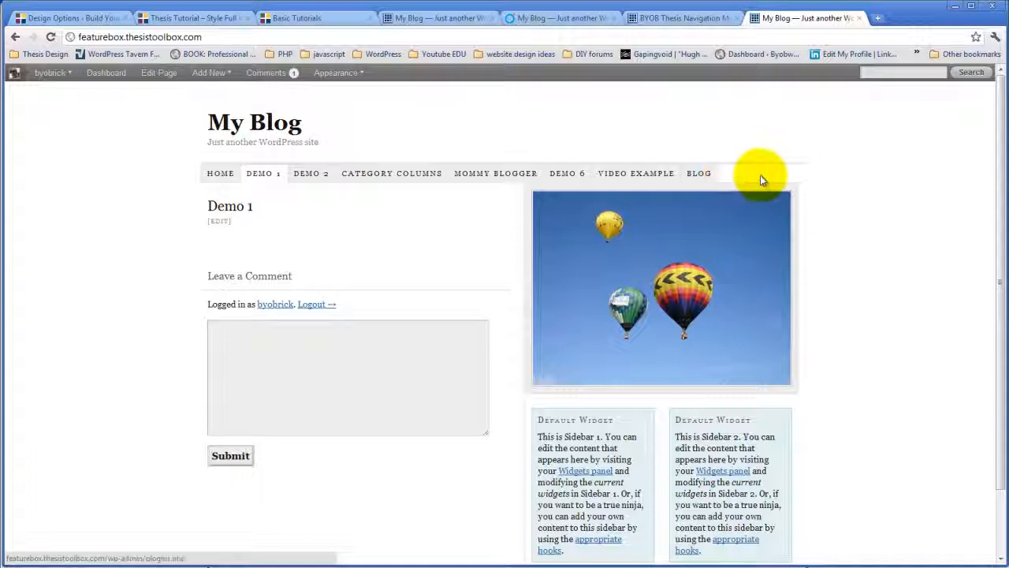
mouse_move(355, 186)
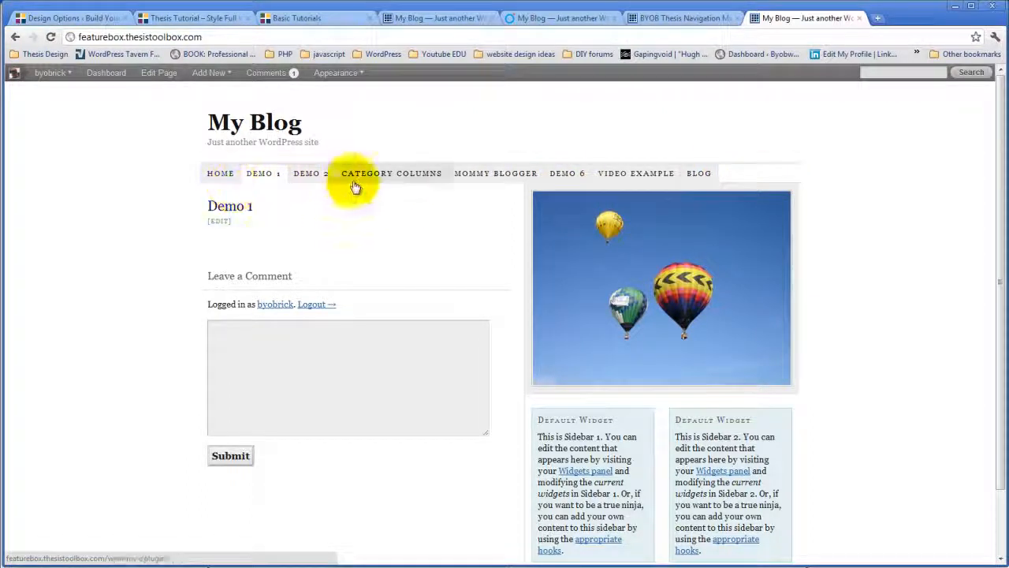
mouse_move(699, 174)
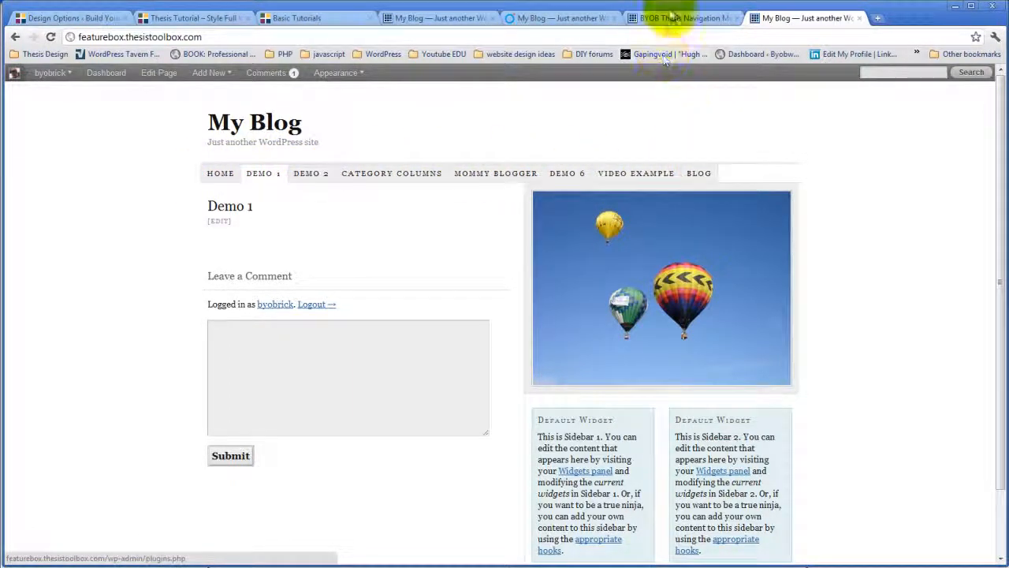
left_click(682, 17)
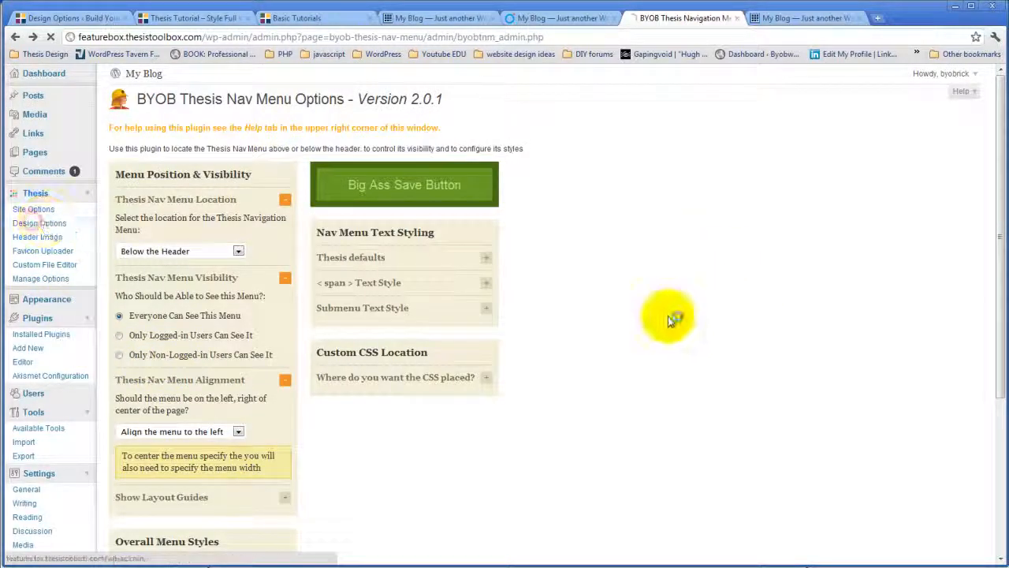
left_click(39, 223)
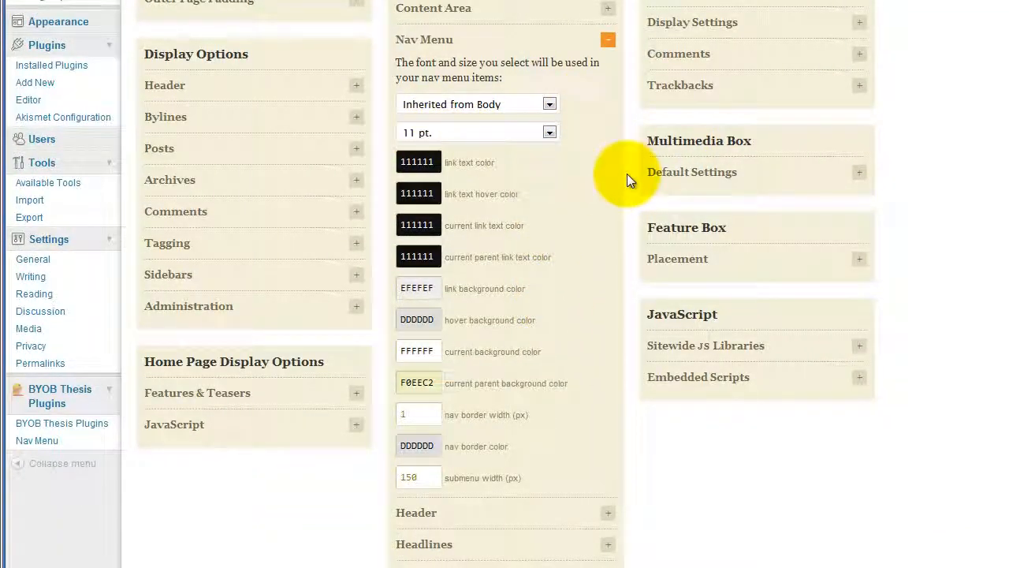
mouse_move(363, 322)
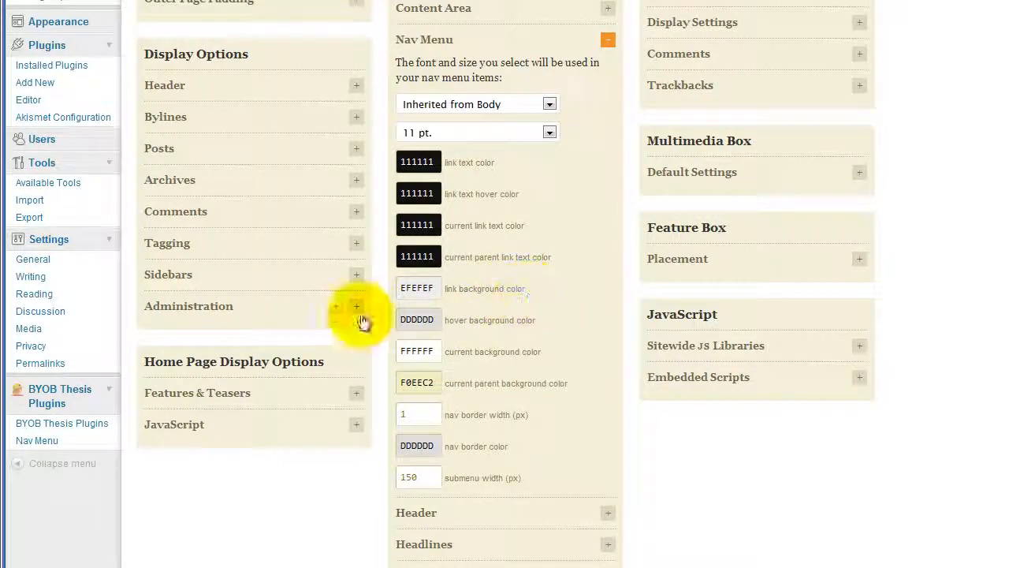
Step: Set nav link, current and current-parent backgrounds to 333333, with border width 0
left_click(418, 287)
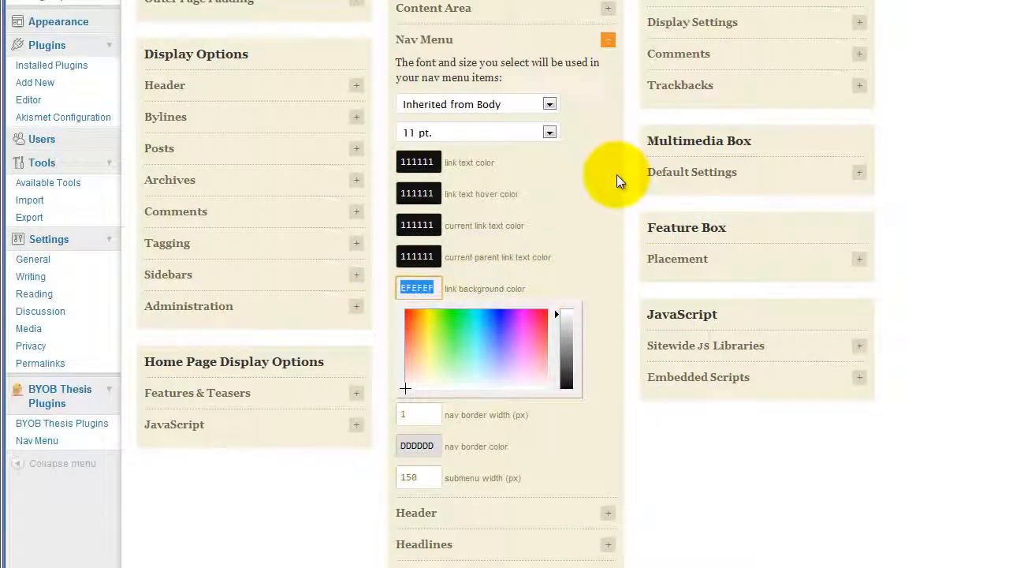
mouse_move(619, 178)
type("888888")
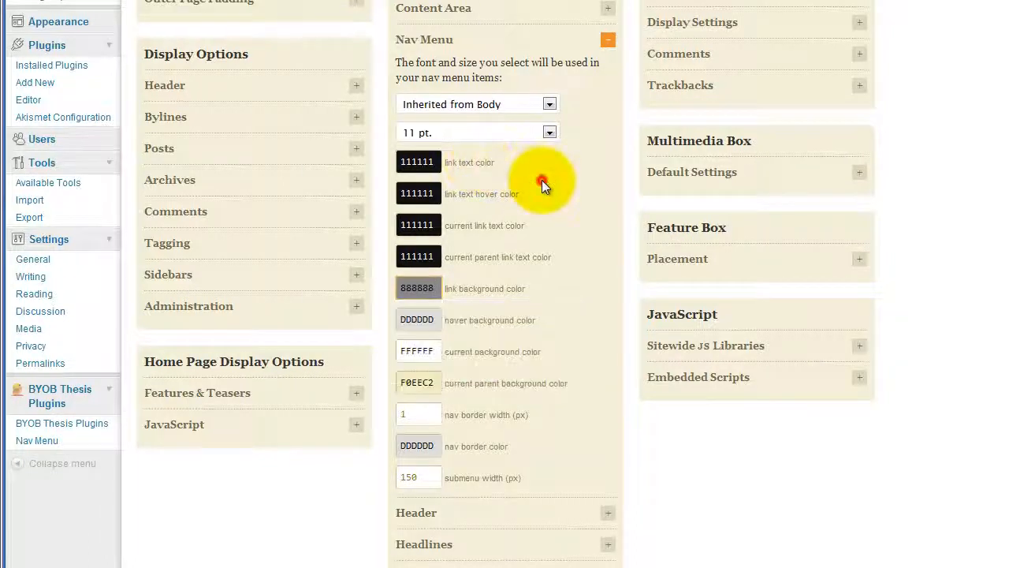
left_click(418, 319)
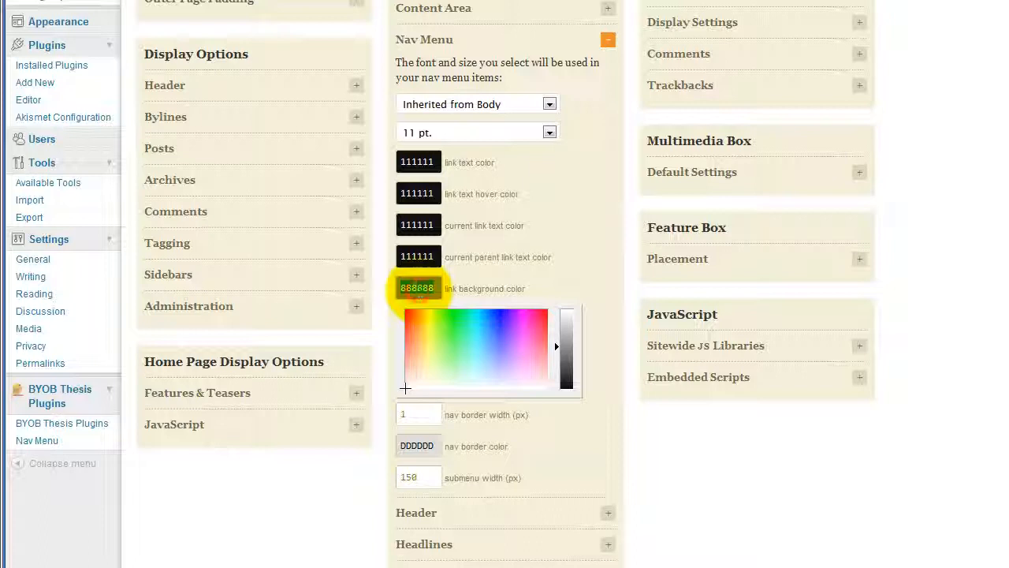
type("333333")
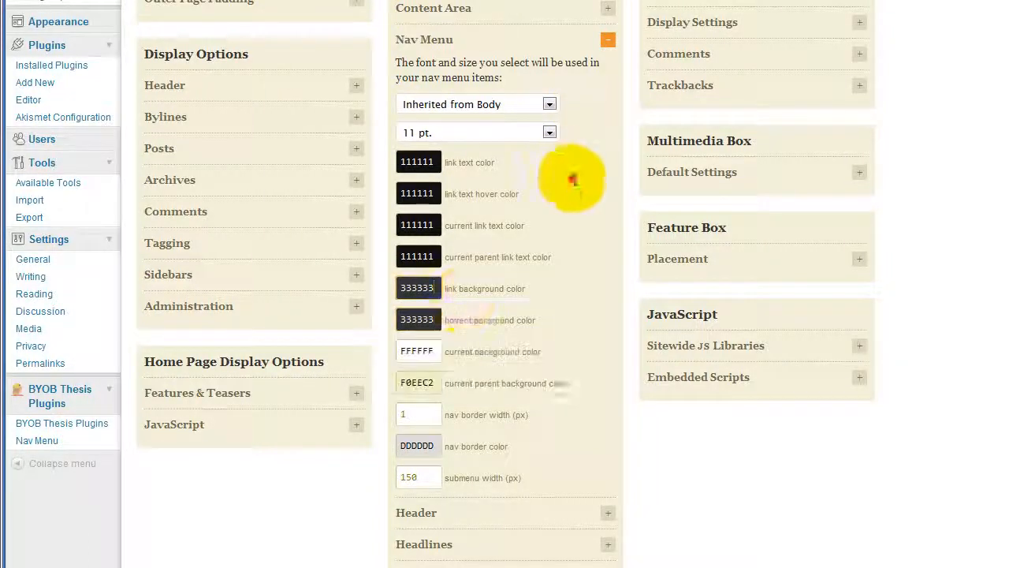
left_click(418, 319)
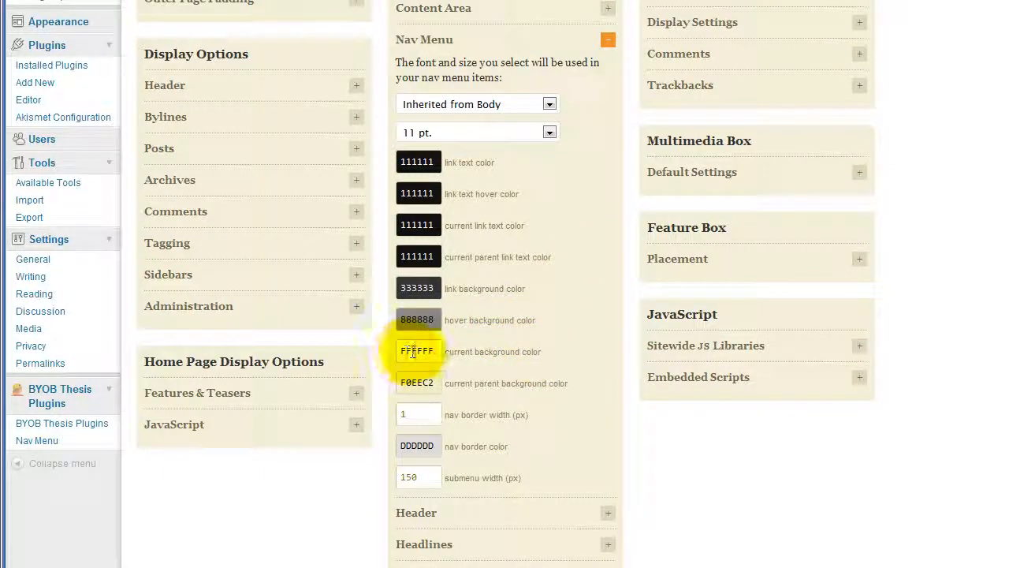
left_click(418, 352)
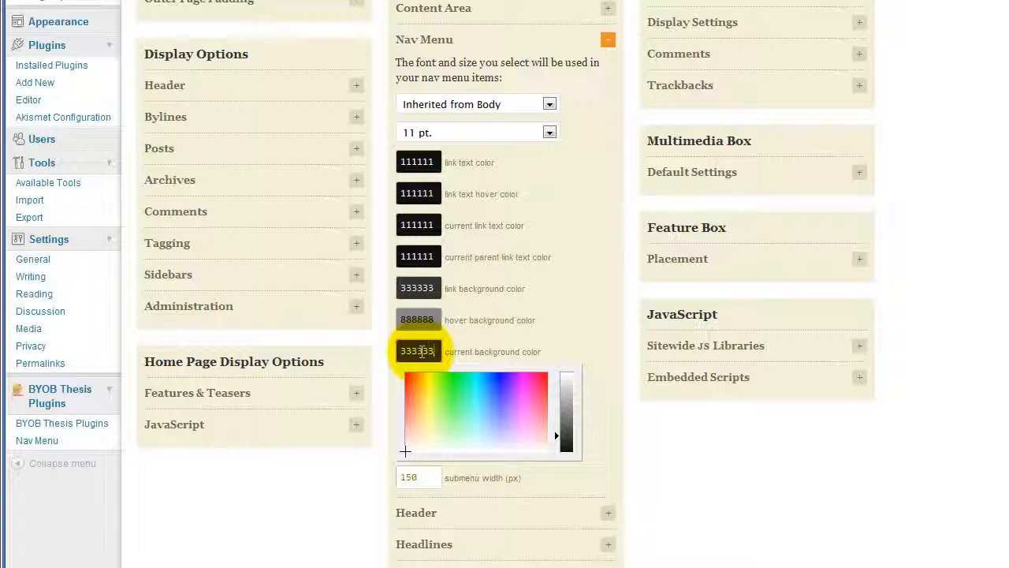
left_click(418, 382)
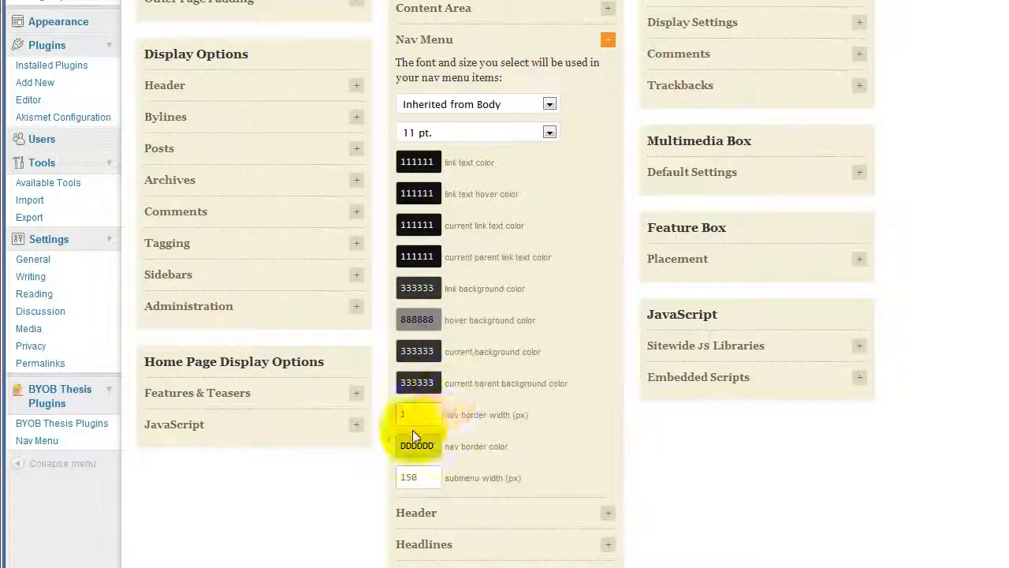
type("0")
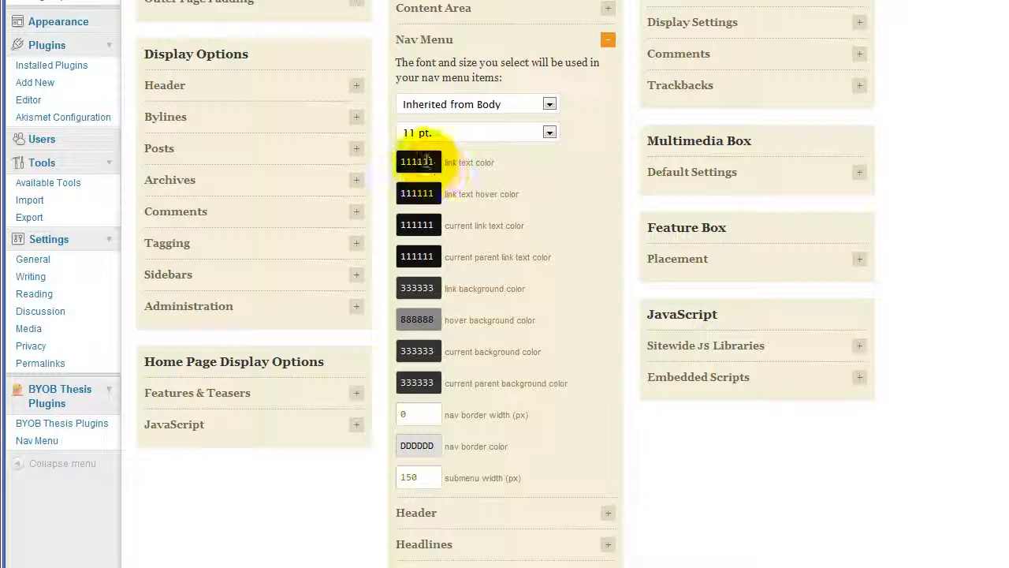
Step: Make nav link text light blue 8AC4EB and current and current-parent text white FFFFFF
left_click(418, 162)
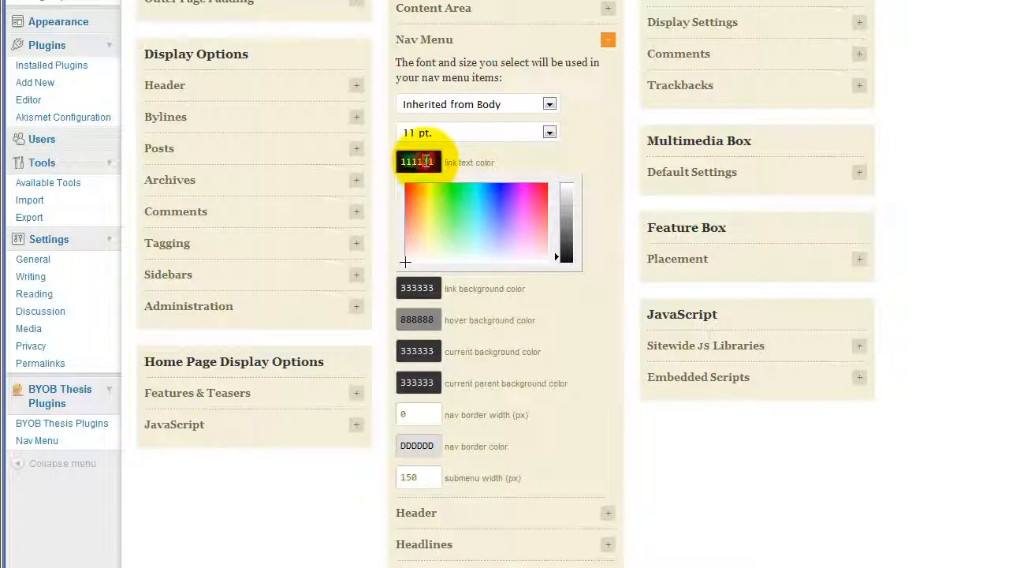
type("fff")
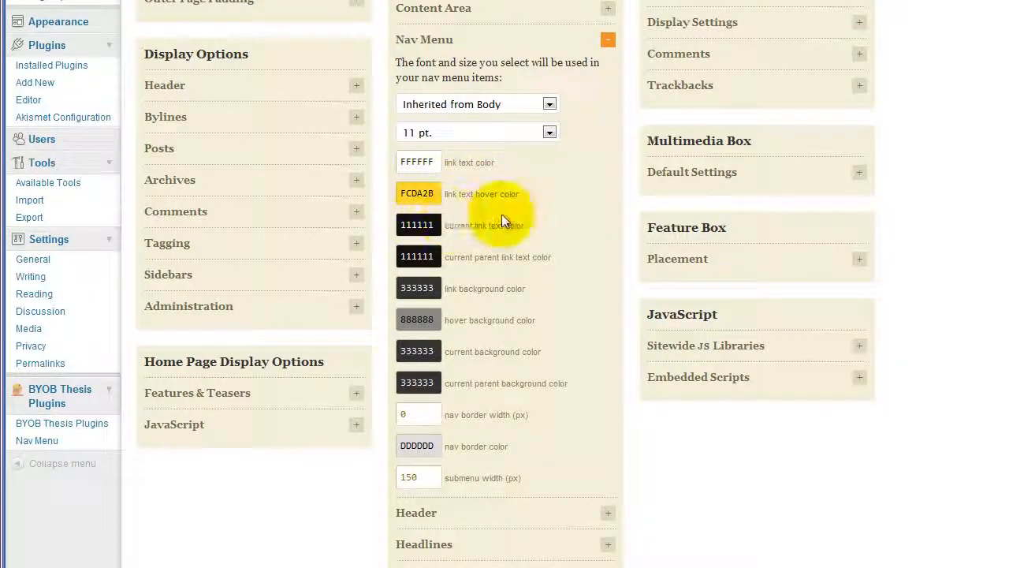
mouse_move(528, 215)
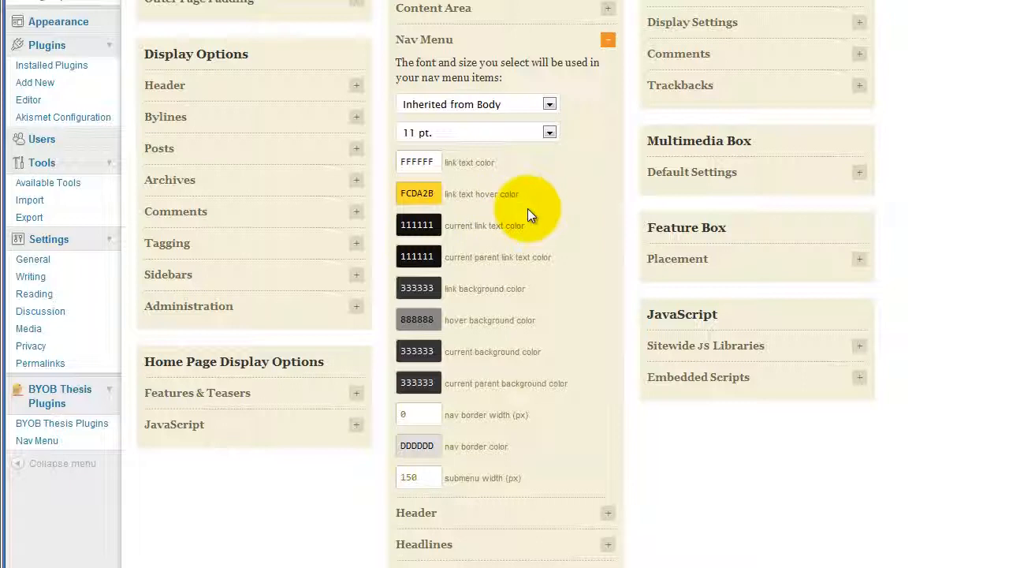
left_click(419, 161)
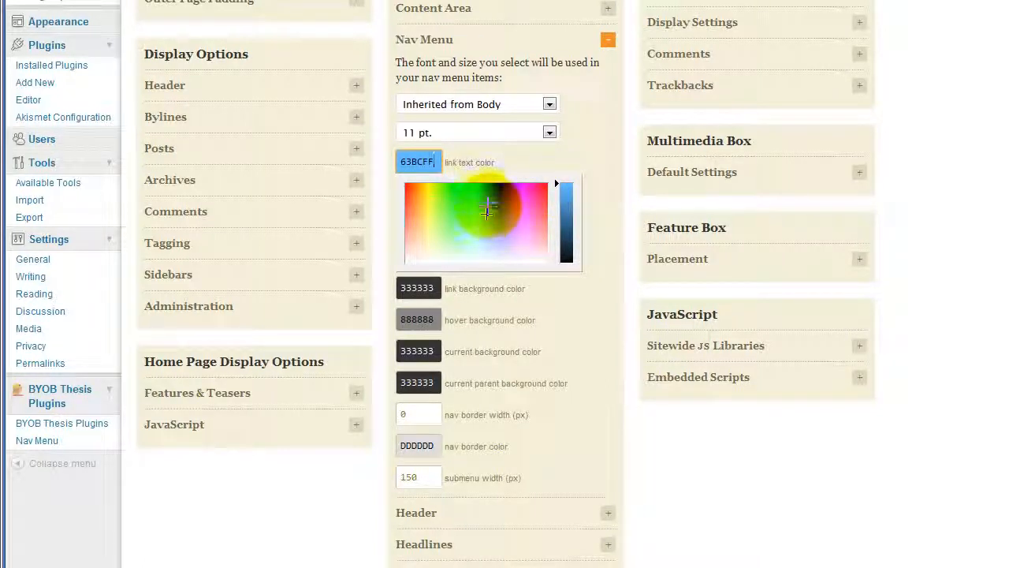
left_click(482, 227)
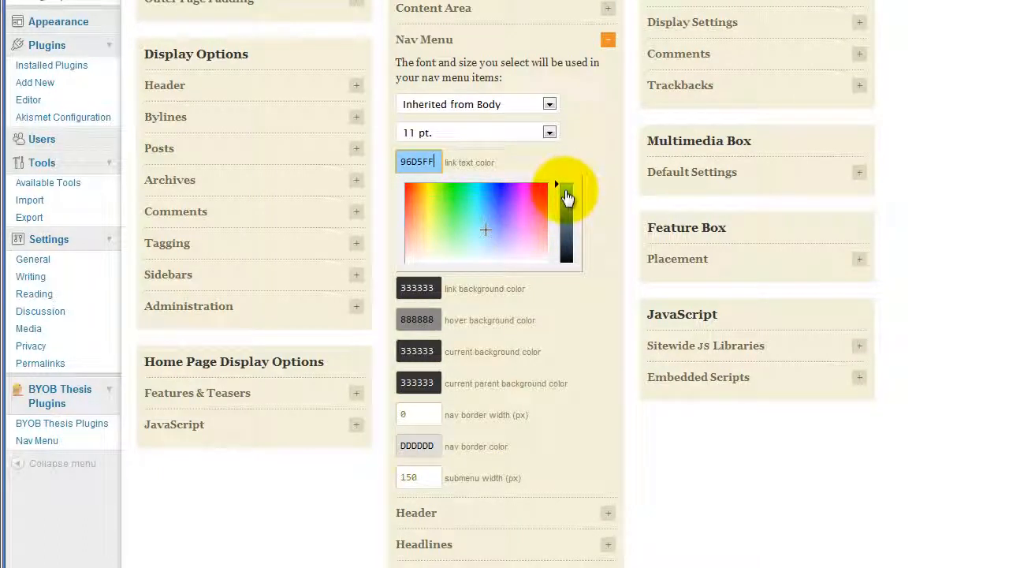
left_click(485, 230)
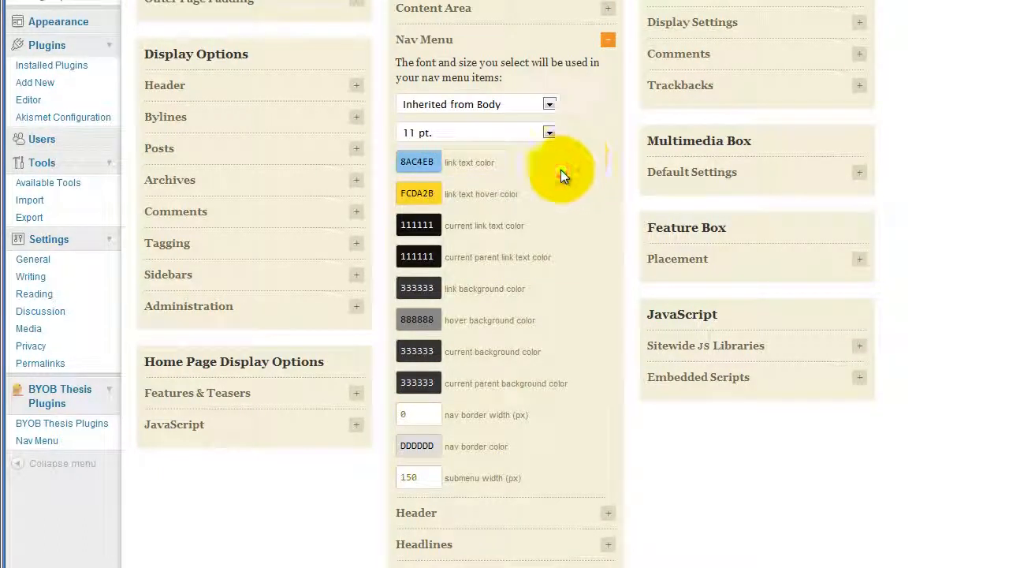
left_click(418, 224)
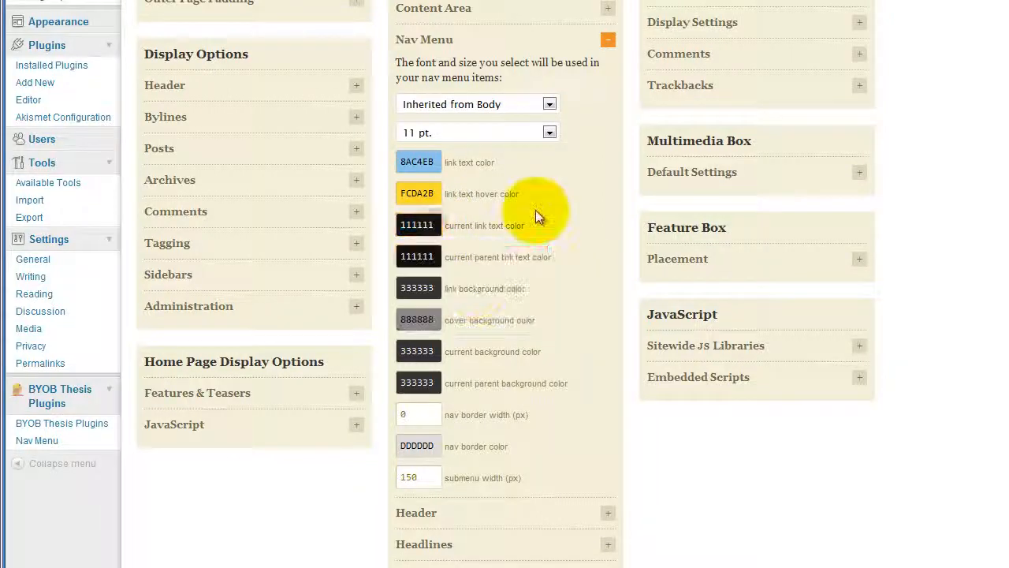
left_click(418, 225)
type("FFFFFF")
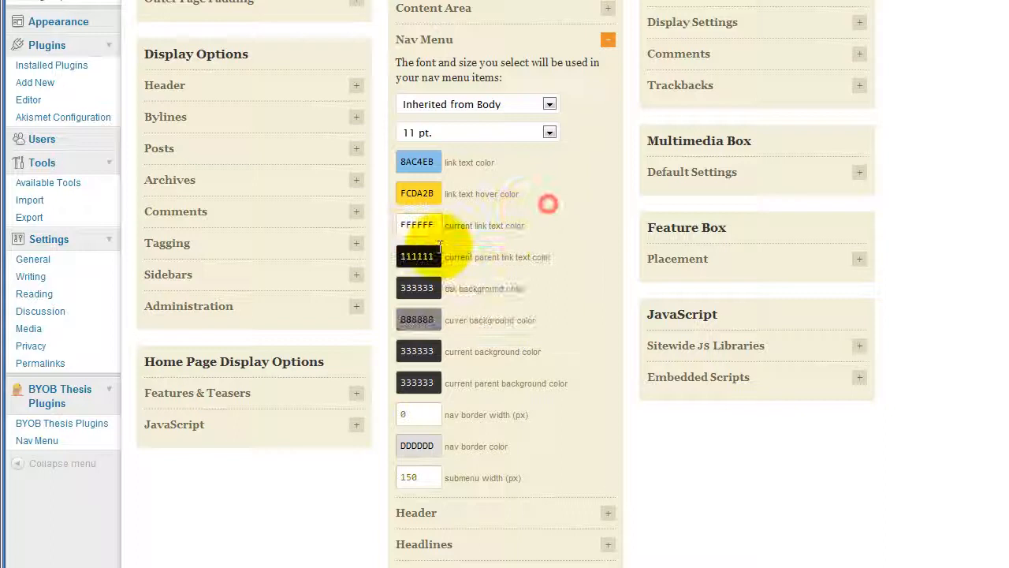
left_click(418, 256)
type("FFFFFF")
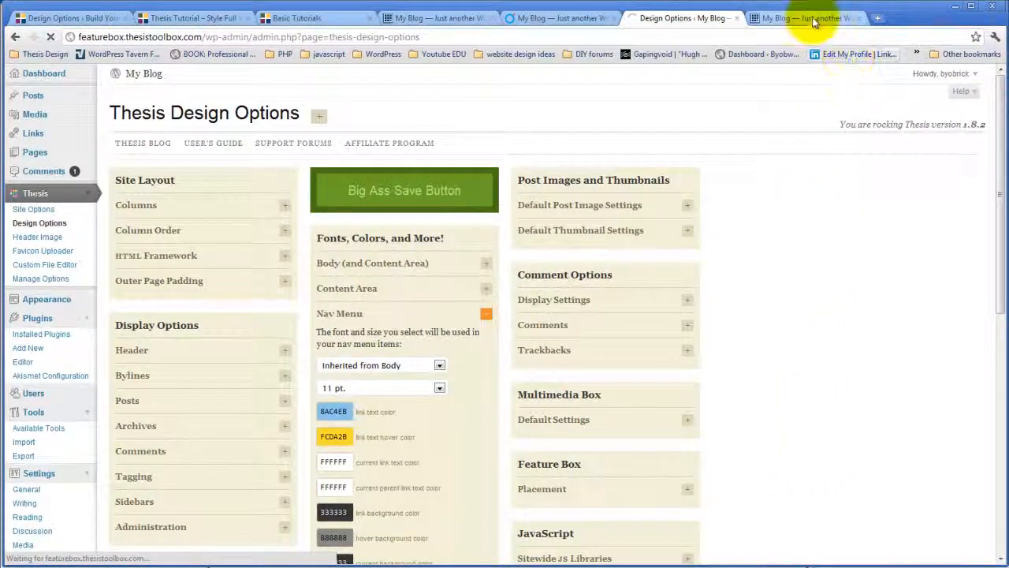
Step: Preview the dark menu on the blog's Home page, then scroll down Design Options
left_click(804, 17)
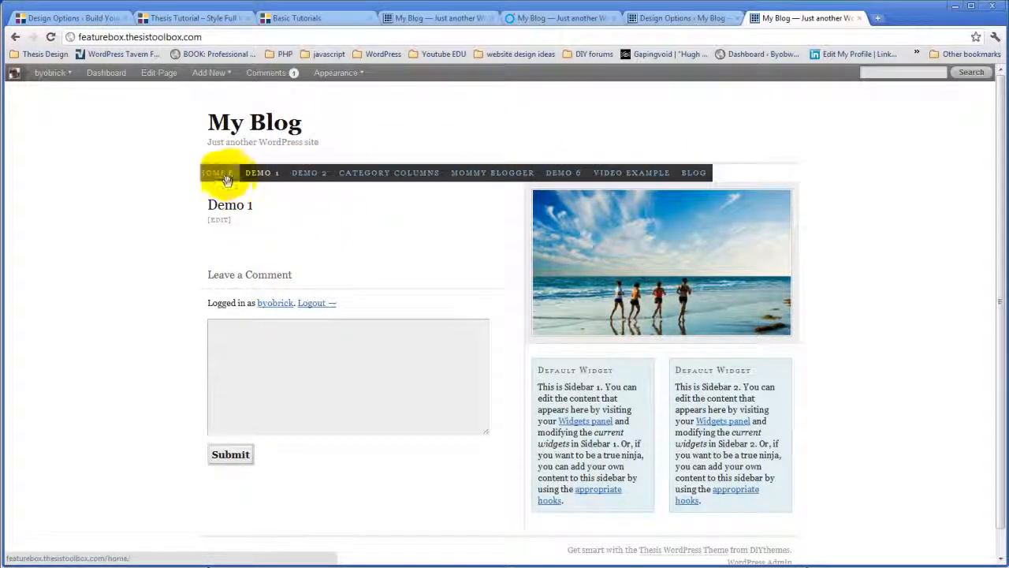
left_click(217, 173)
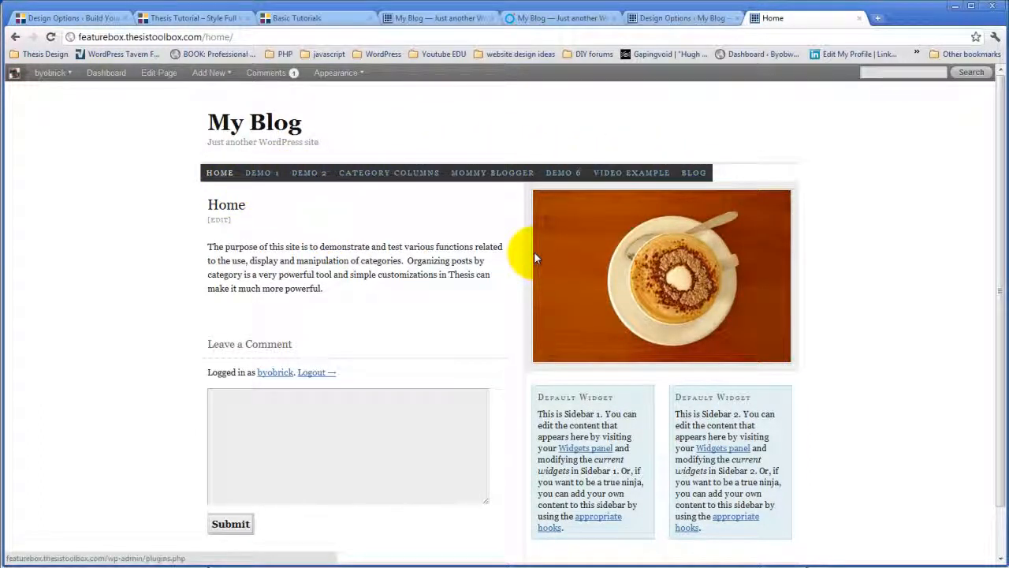
mouse_move(309, 172)
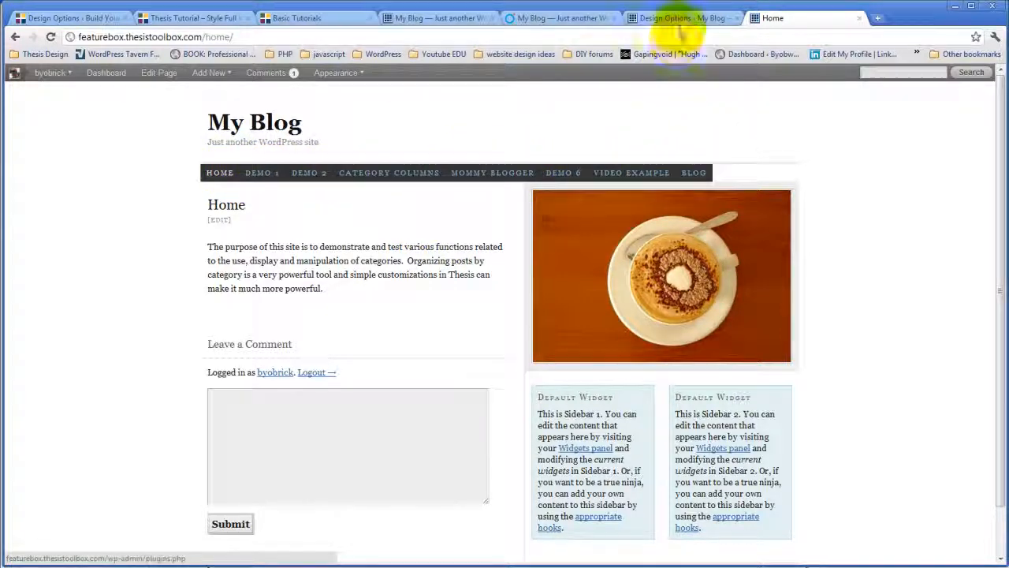
left_click(682, 17)
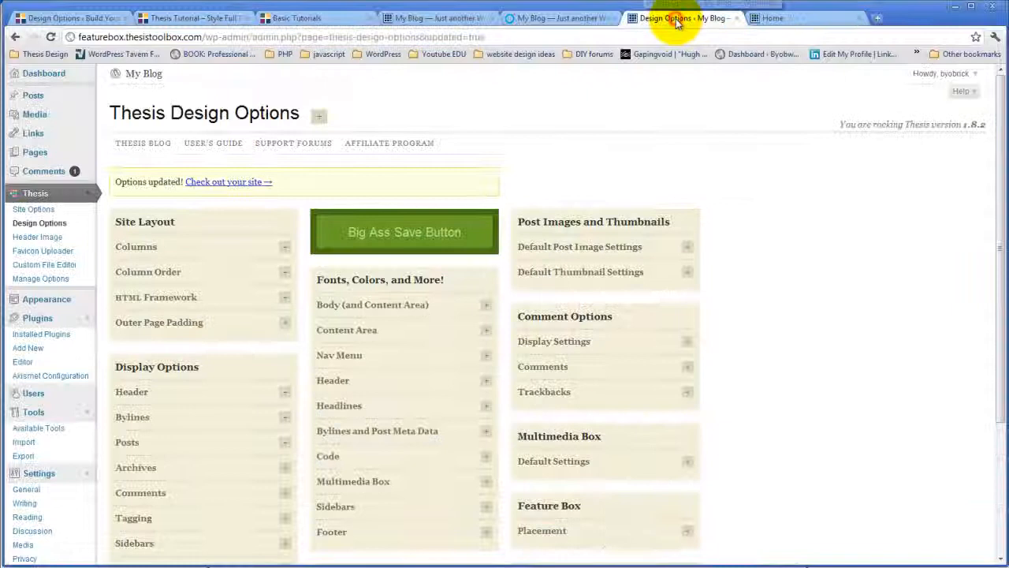
scroll("down", 3)
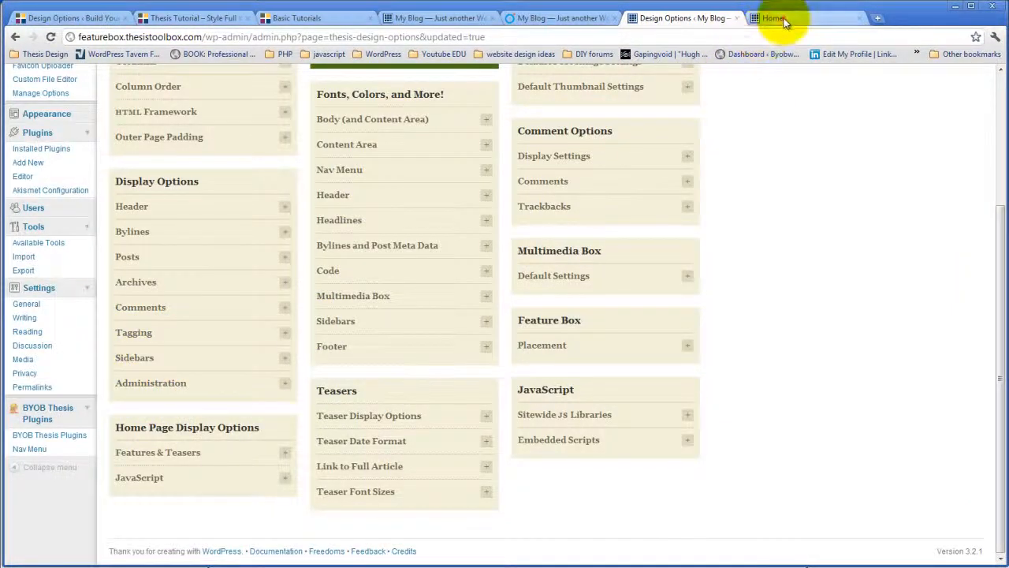
Step: Set nav menu letter spacing to Normal spacing and tick Remove ALL CAPS
left_click(804, 18)
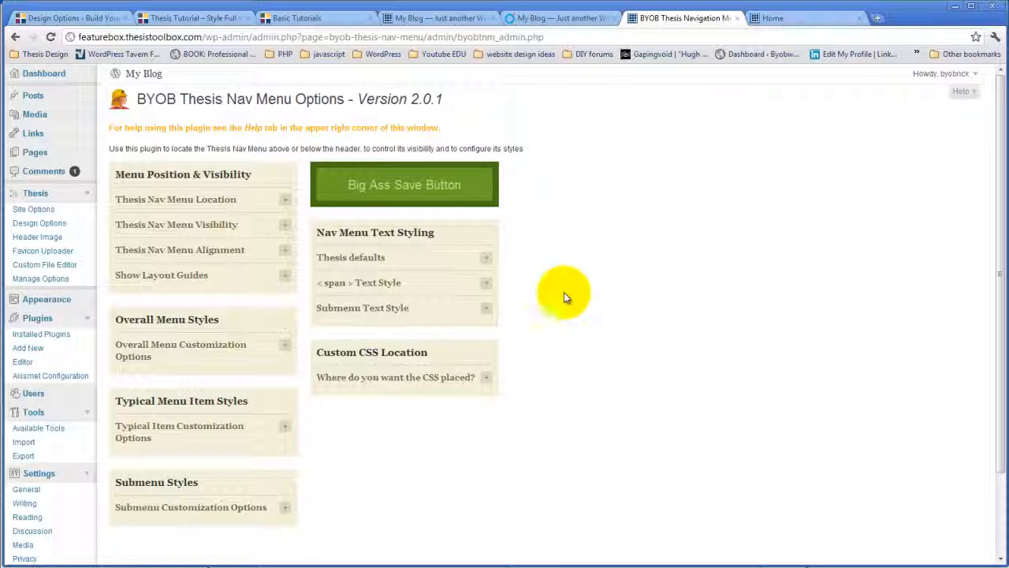
mouse_move(417, 232)
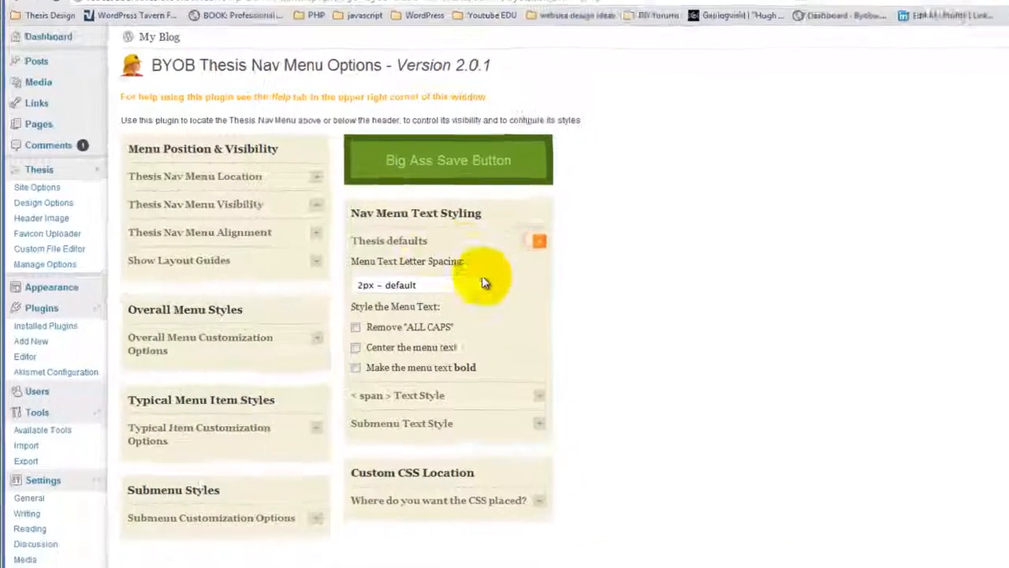
left_click(477, 269)
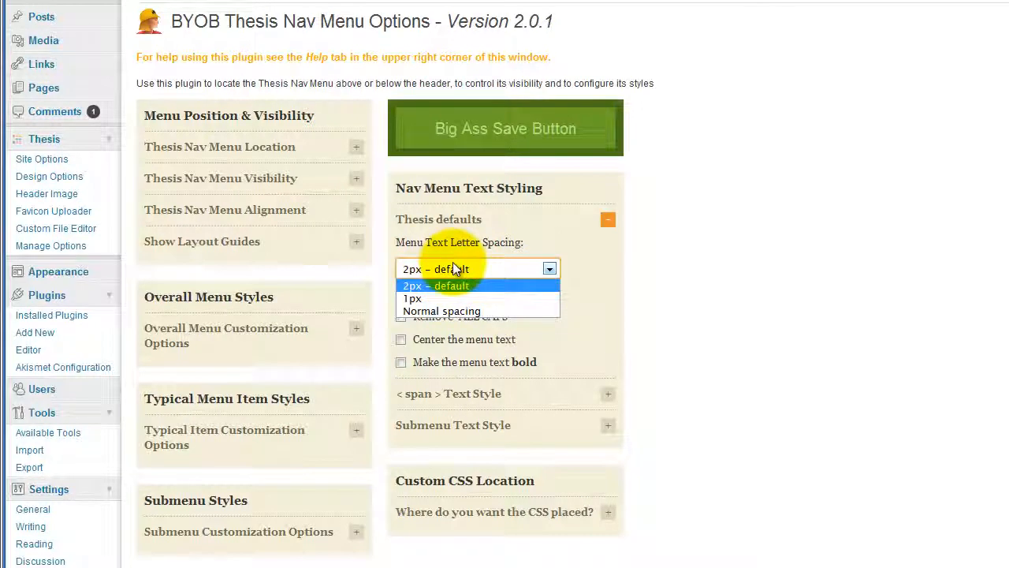
left_click(441, 310)
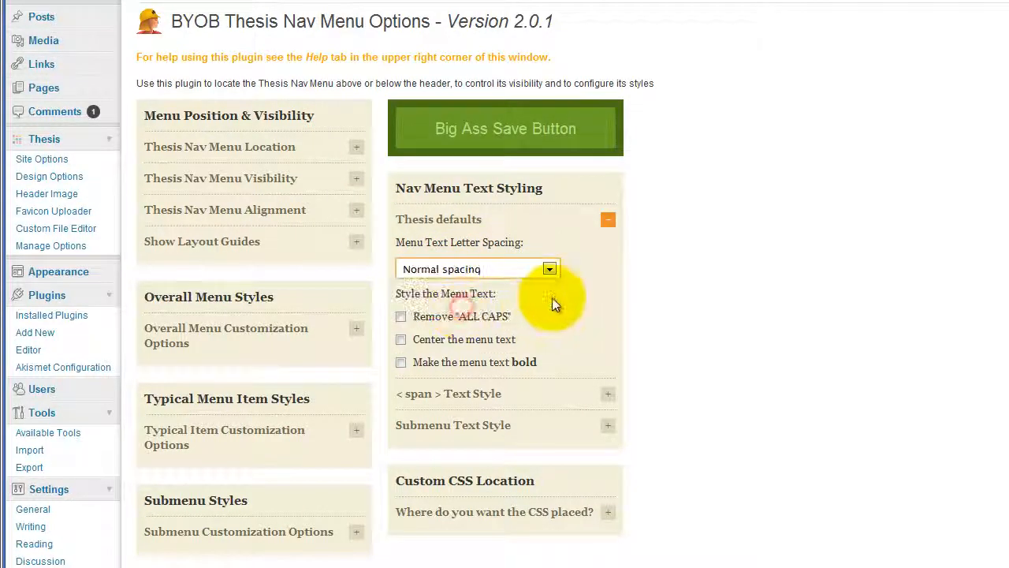
mouse_move(402, 316)
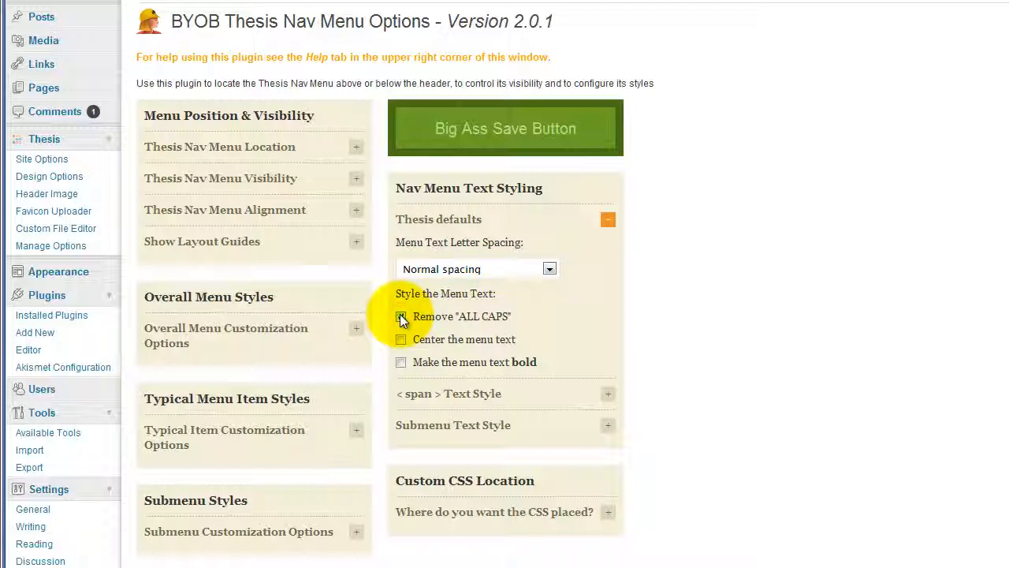
left_click(400, 317)
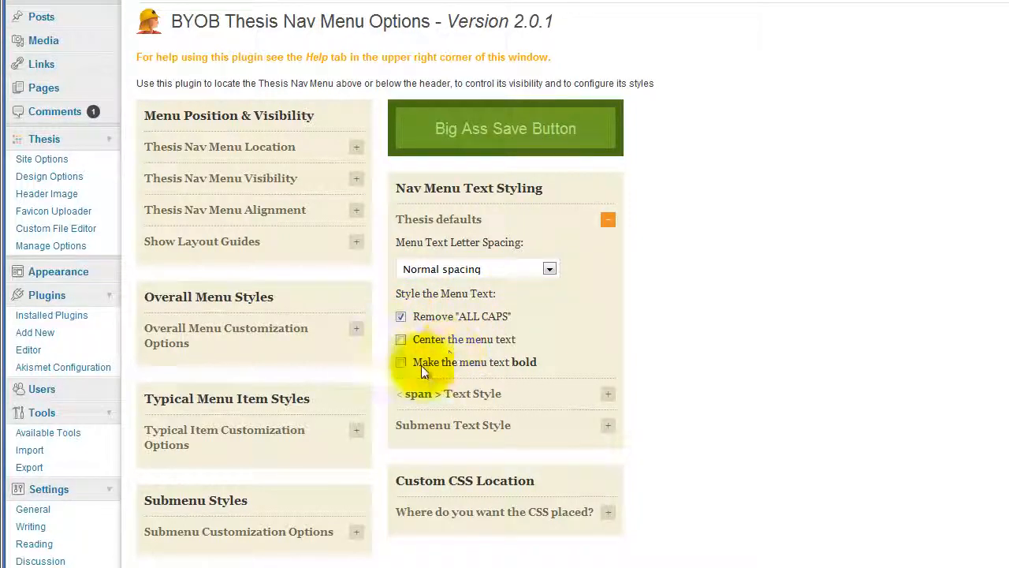
left_click(401, 362)
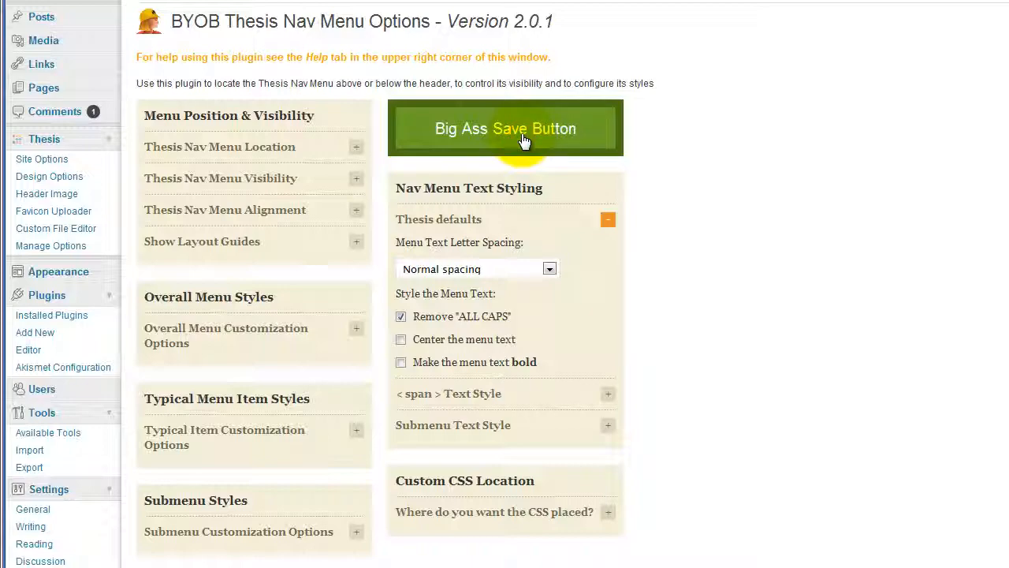
Step: Save the nav menu options and check the mixed-case menu on the blog home page
left_click(608, 219)
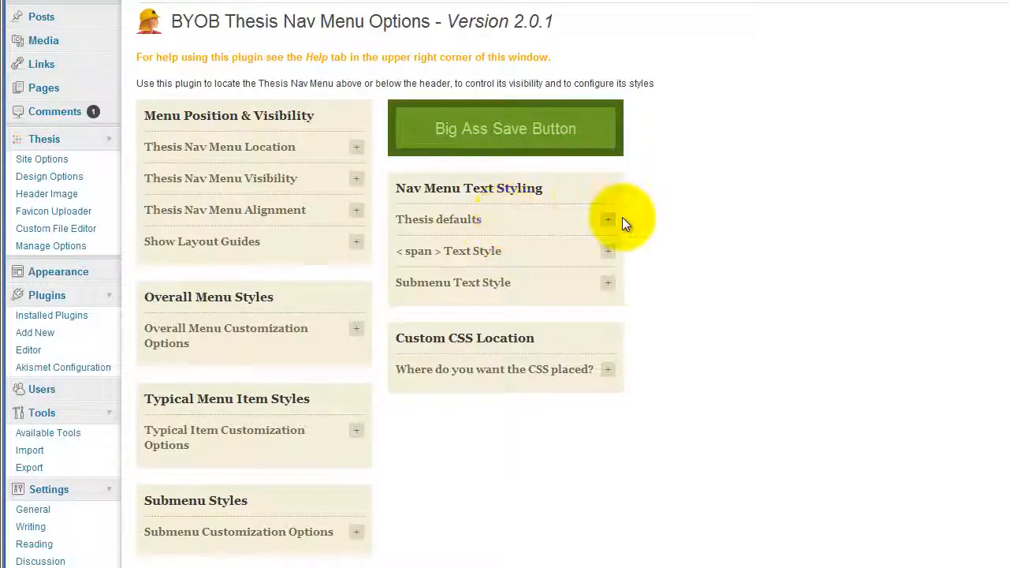
left_click(607, 219)
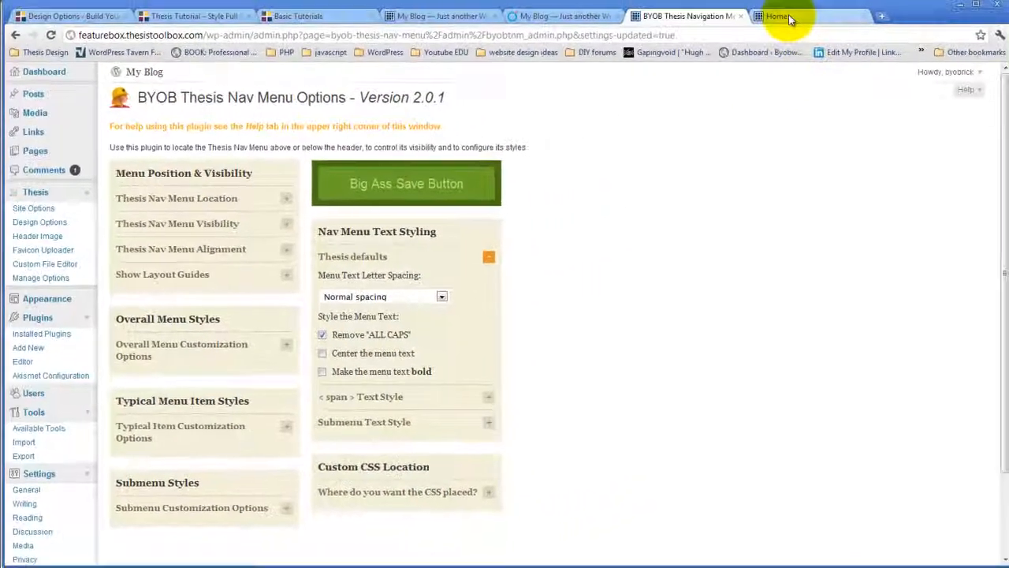
left_click(777, 16)
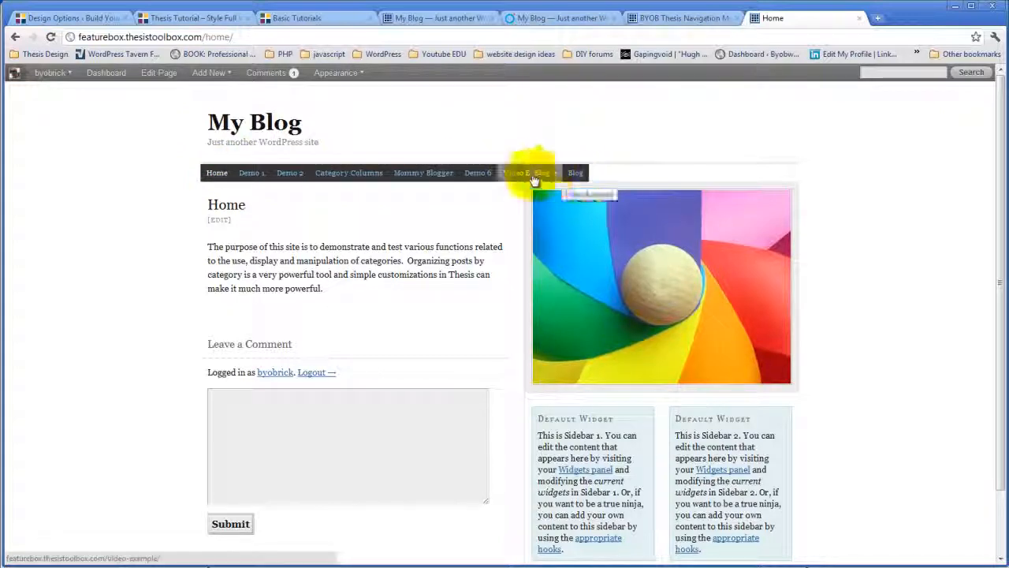
left_click(679, 17)
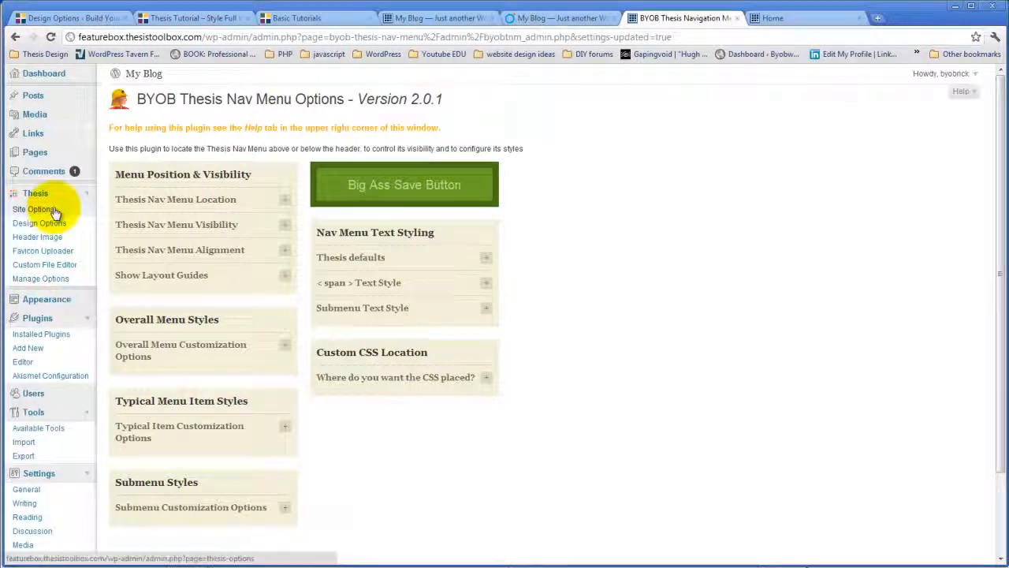
Step: Choose a larger Thesis nav menu font size, save Design Options, and view the home page
left_click(33, 209)
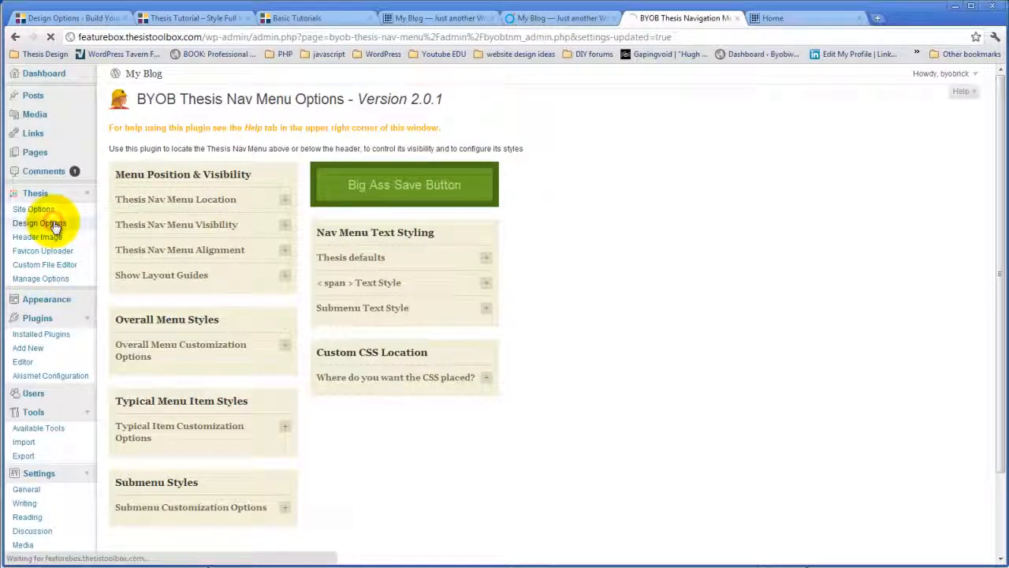
left_click(39, 222)
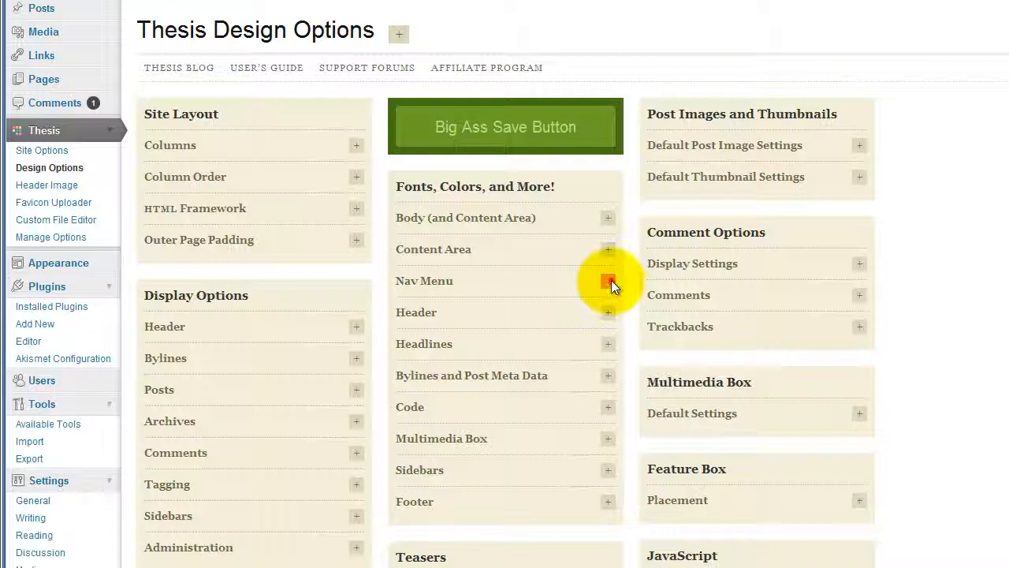
left_click(607, 281)
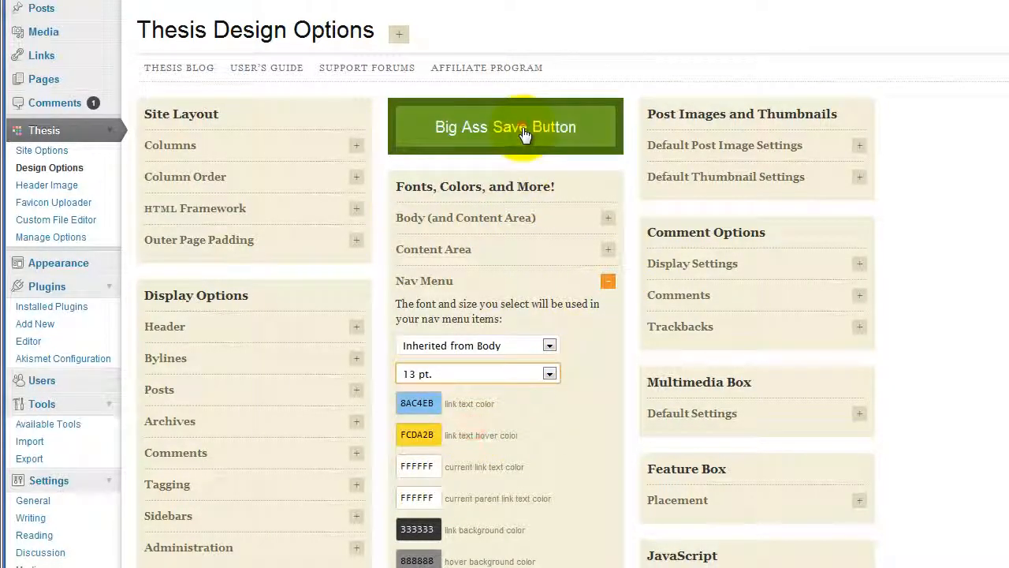
left_click(505, 126)
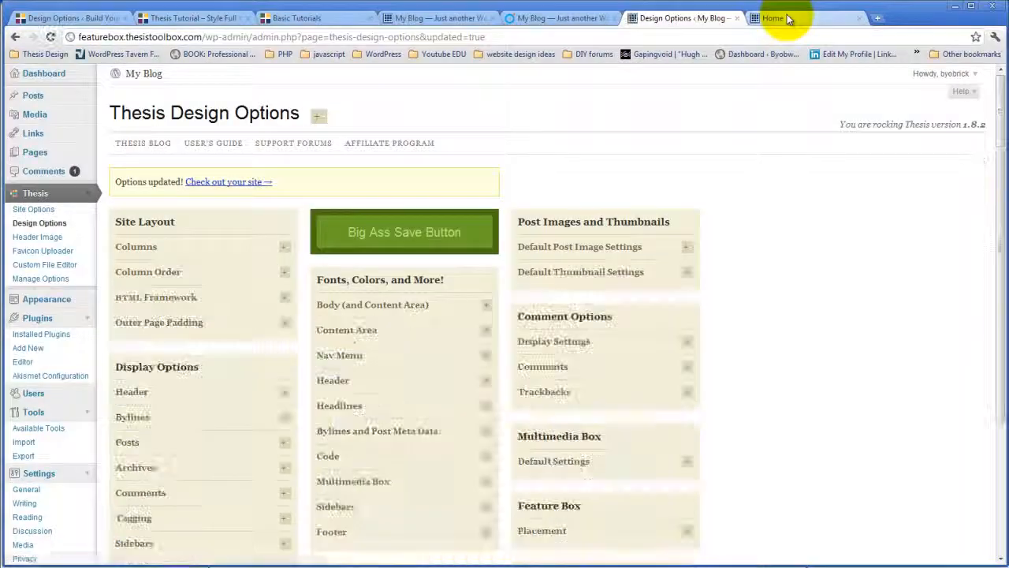
left_click(773, 18)
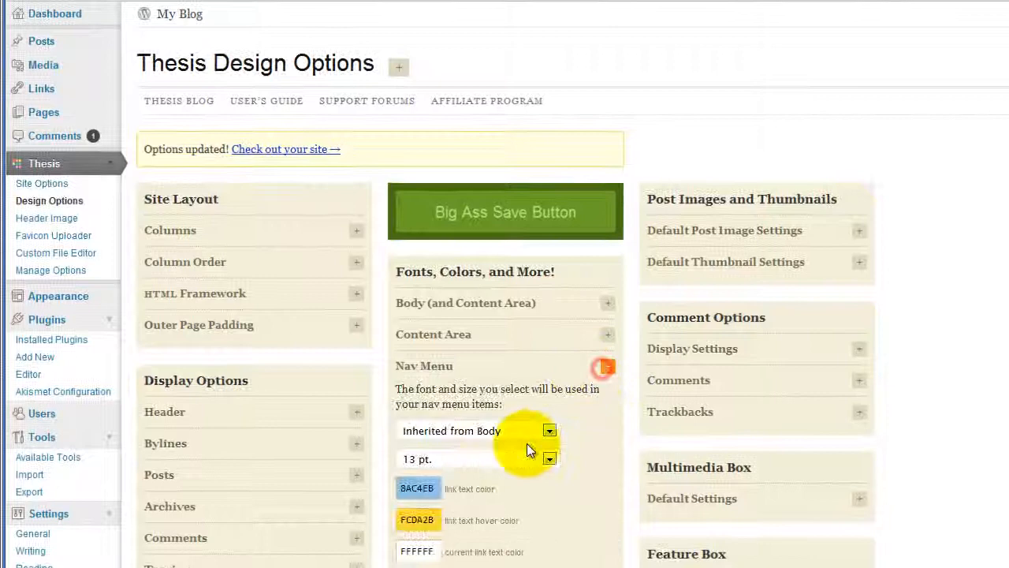
left_click(549, 459)
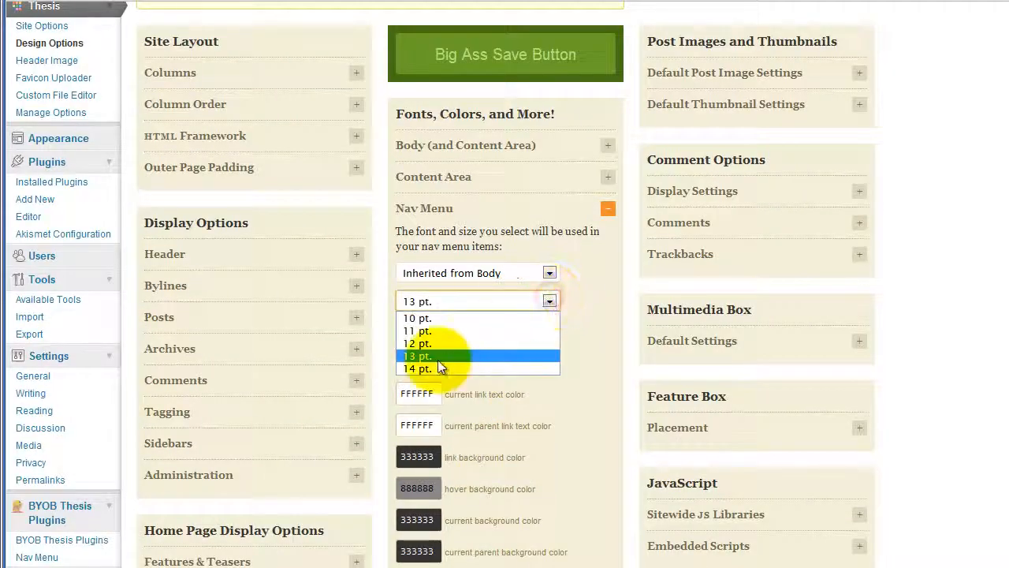
left_click(417, 369)
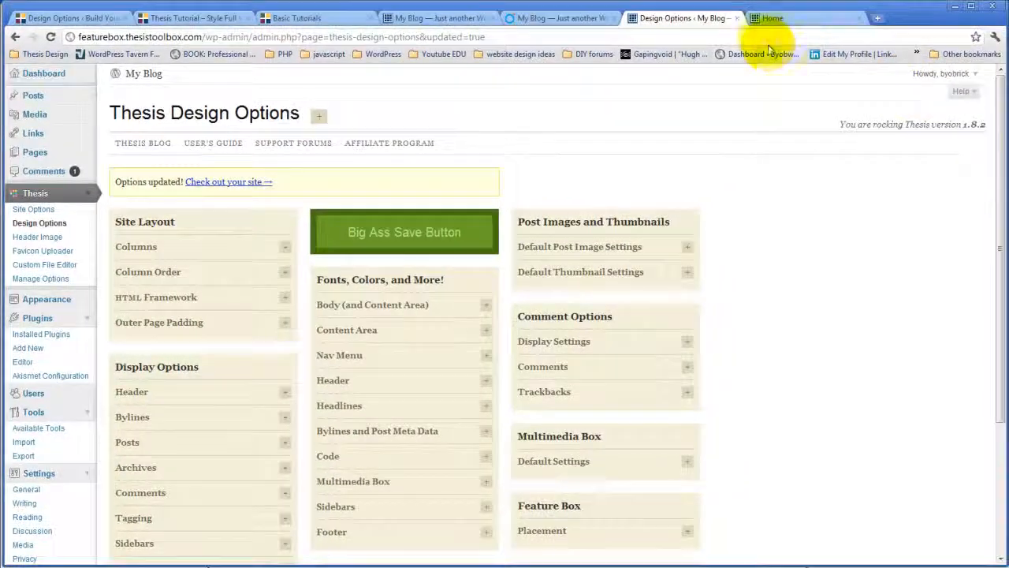
left_click(789, 18)
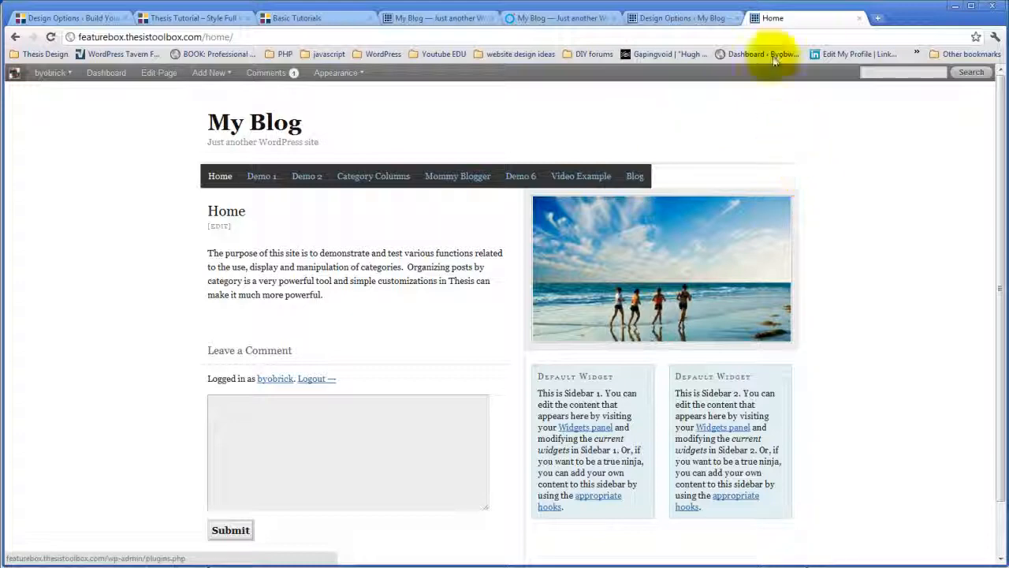
Step: Switch on the BYOB Nav Menu temporary layout guides to show a width scale
left_click(678, 17)
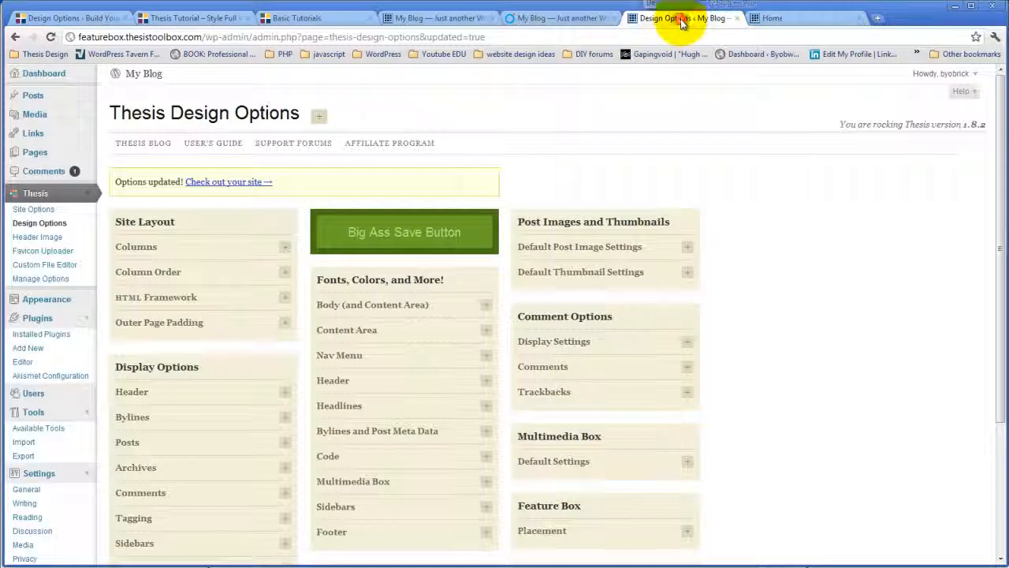
scroll("down", 3)
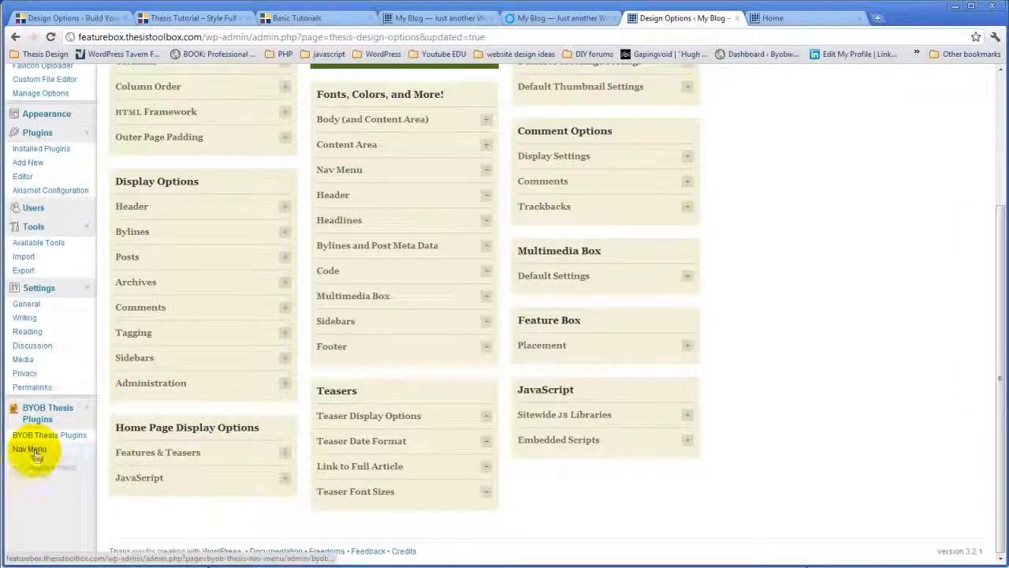
left_click(29, 448)
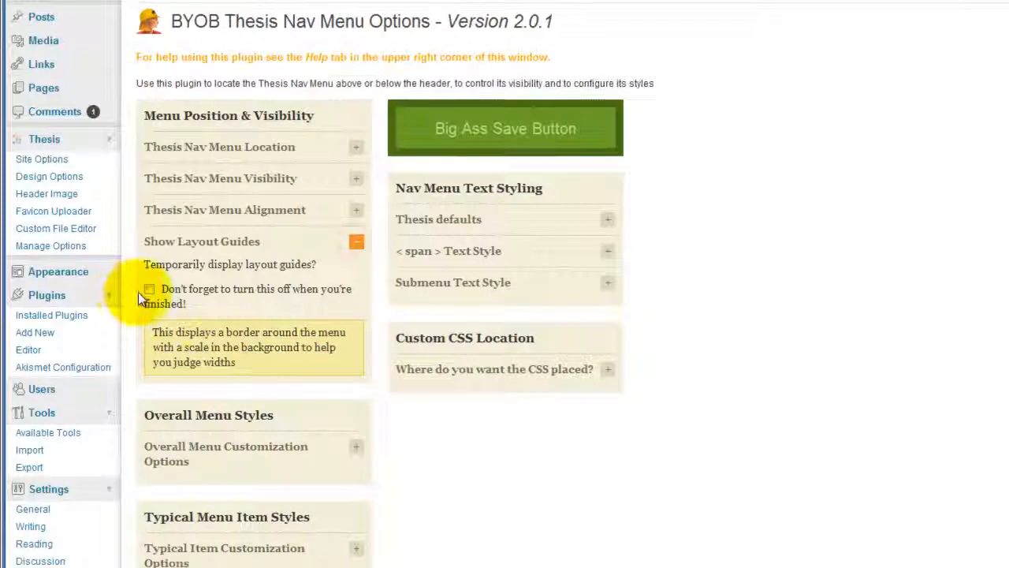
left_click(149, 289)
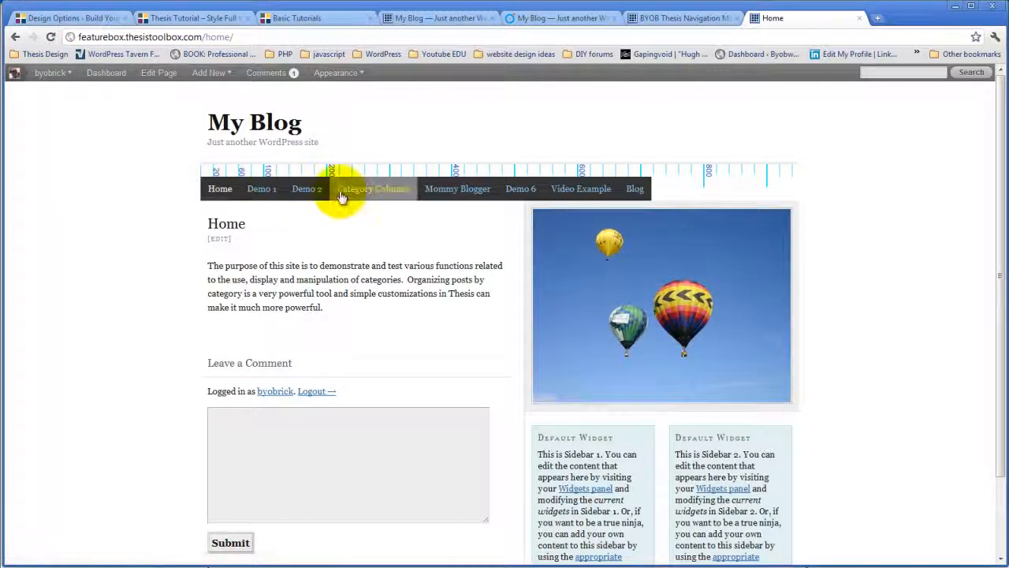
mouse_move(682, 188)
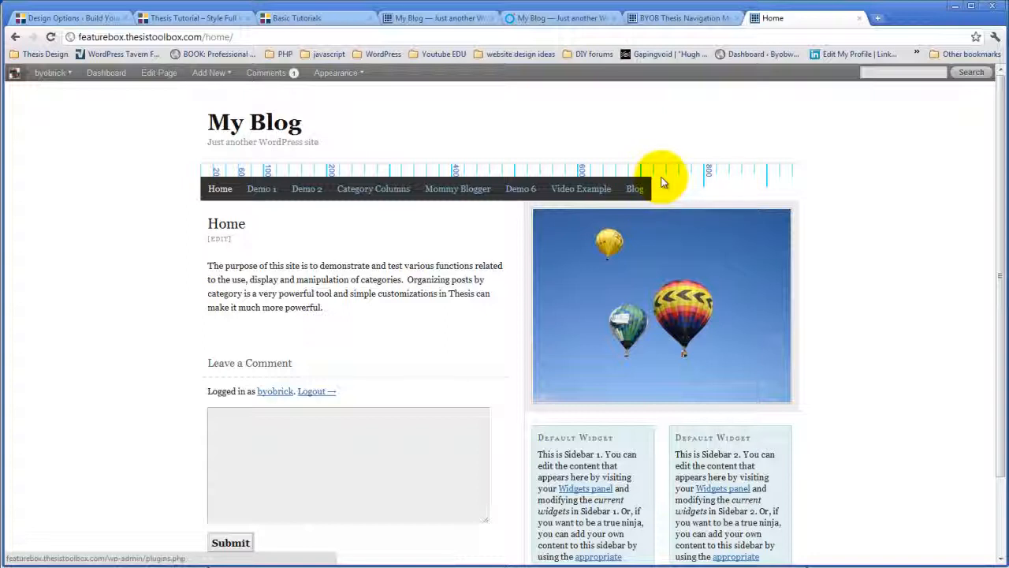
mouse_move(761, 185)
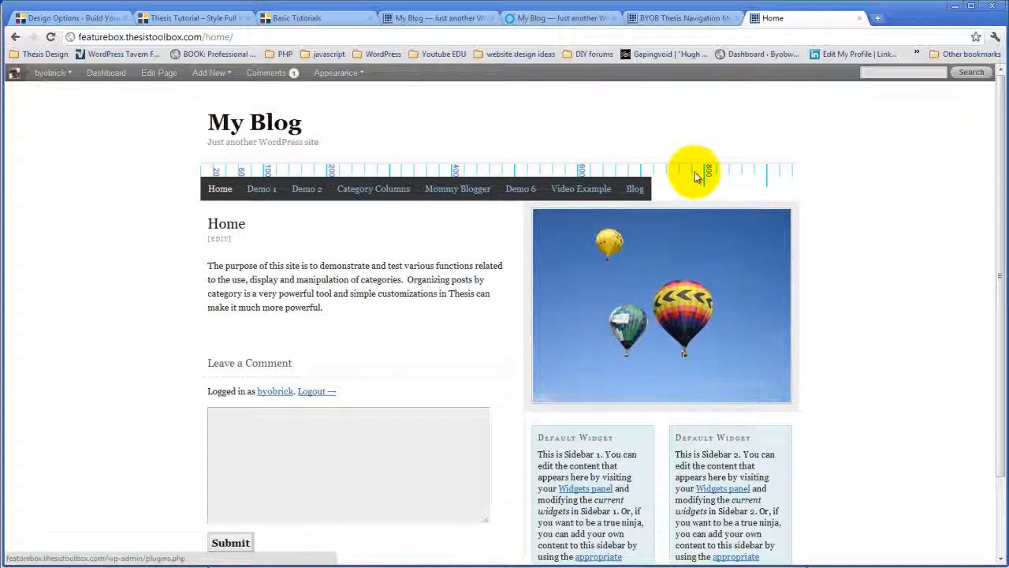
mouse_move(793, 175)
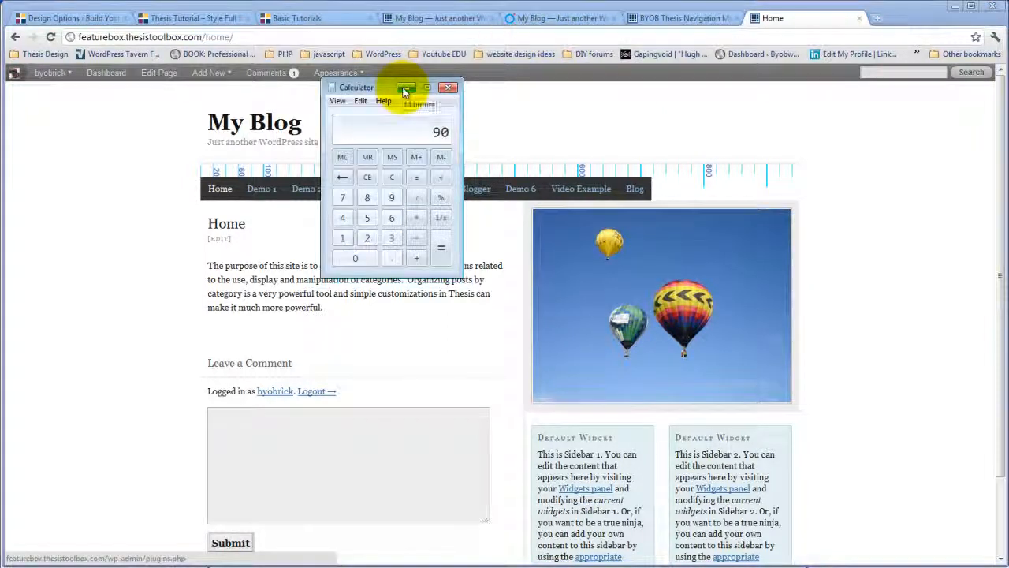
mouse_move(408, 88)
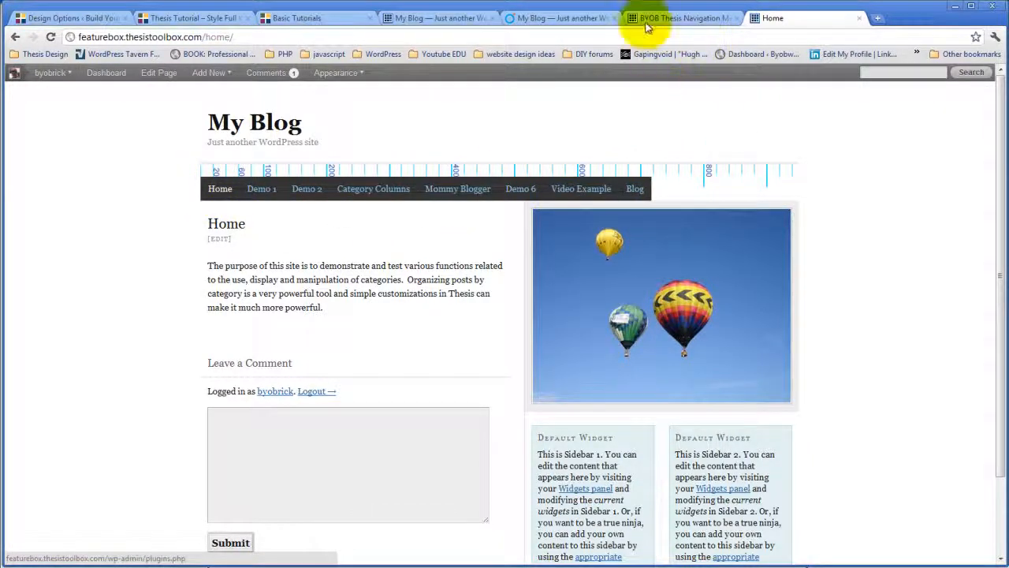
Step: Tick Customize Typical Item Padding in the BYOB Nav Menu options
left_click(682, 18)
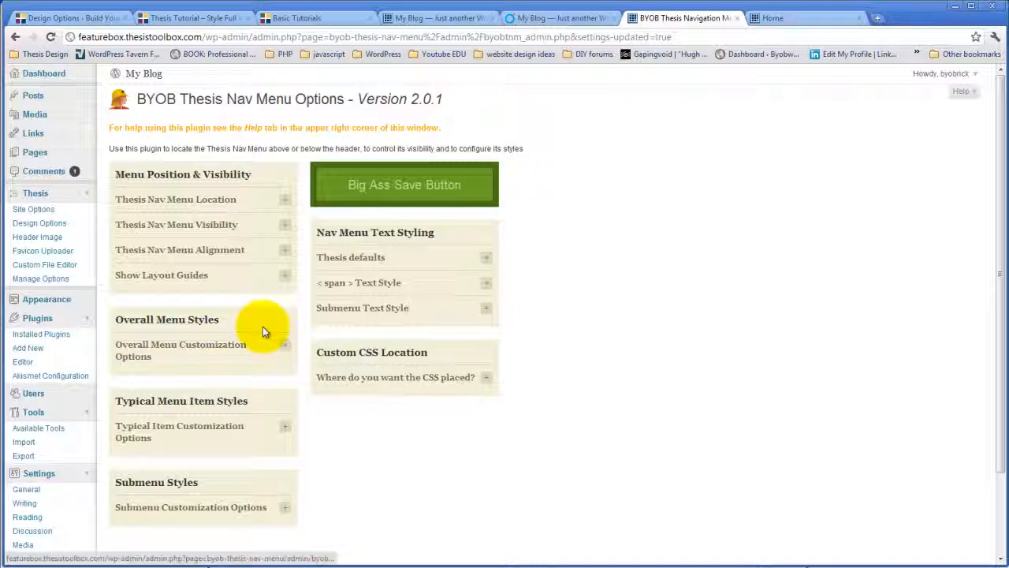
left_click(789, 17)
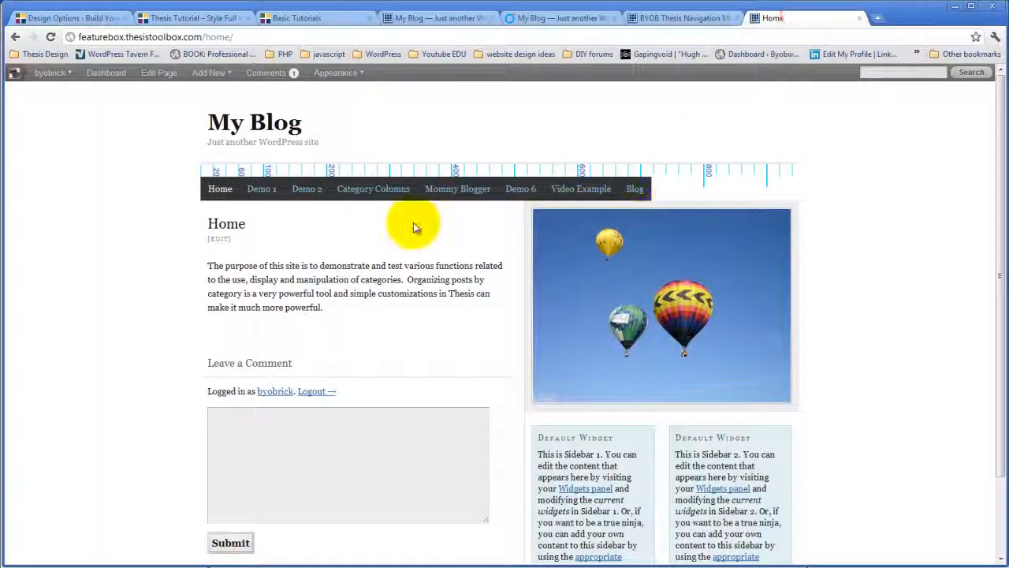
mouse_move(256, 188)
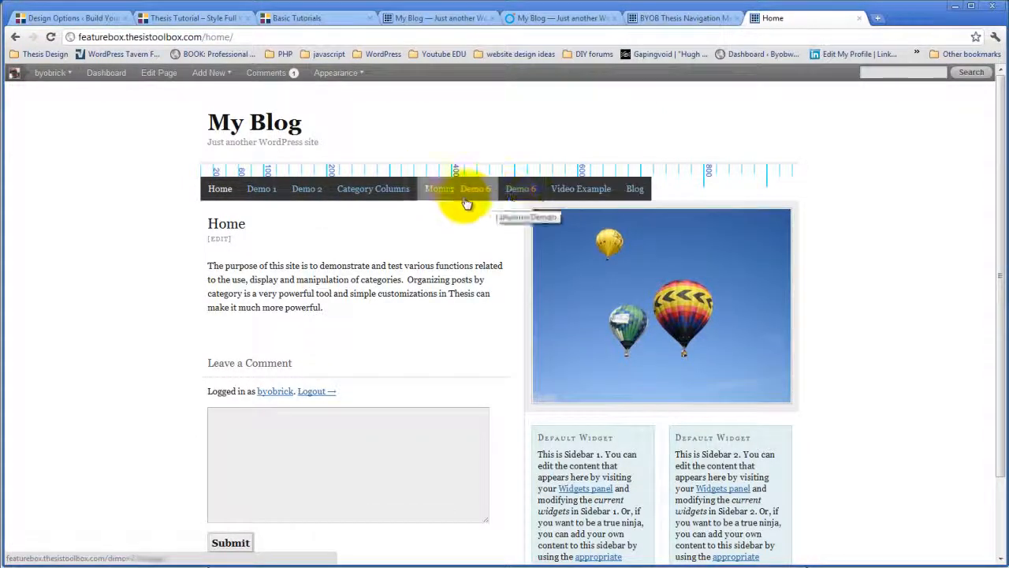
left_click(683, 17)
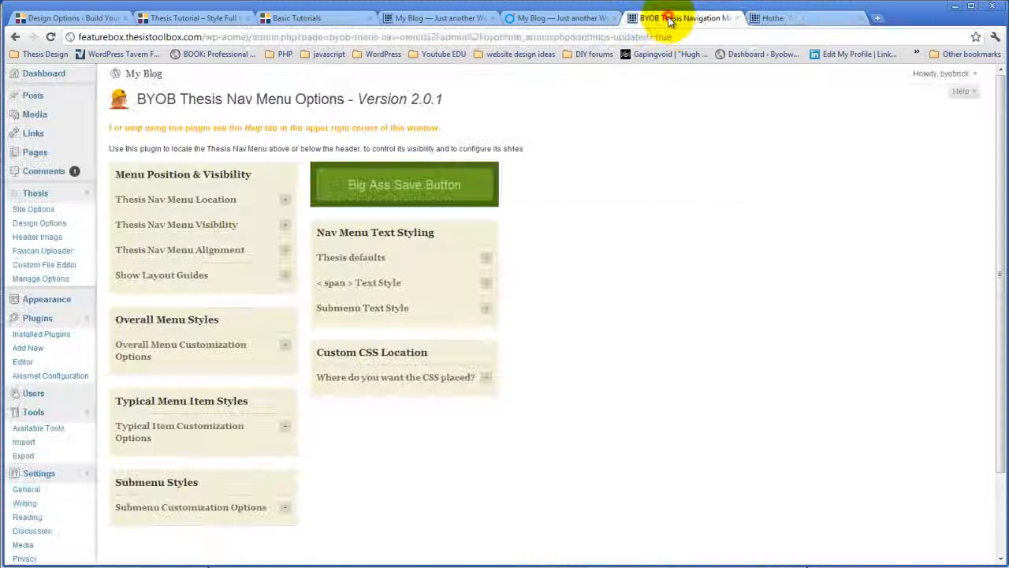
scroll("down", 3)
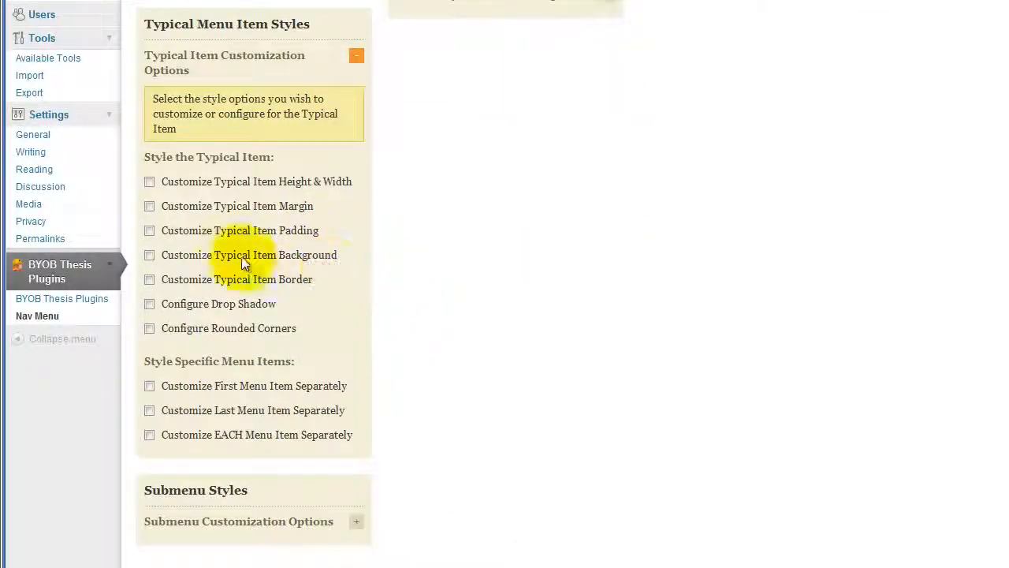
left_click(149, 230)
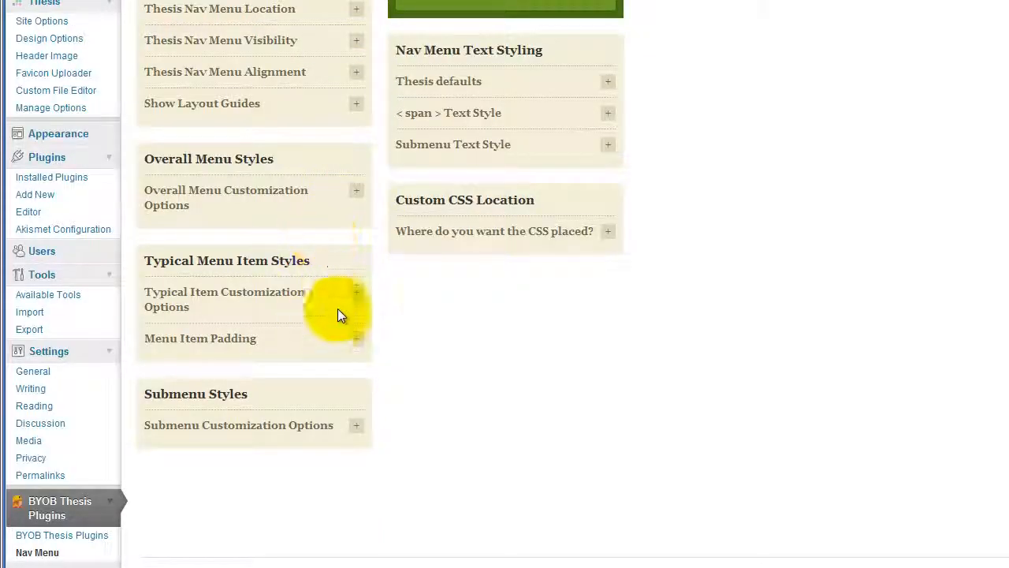
Step: Enter typical menu item padding values of 15 right and 20 left
left_click(355, 338)
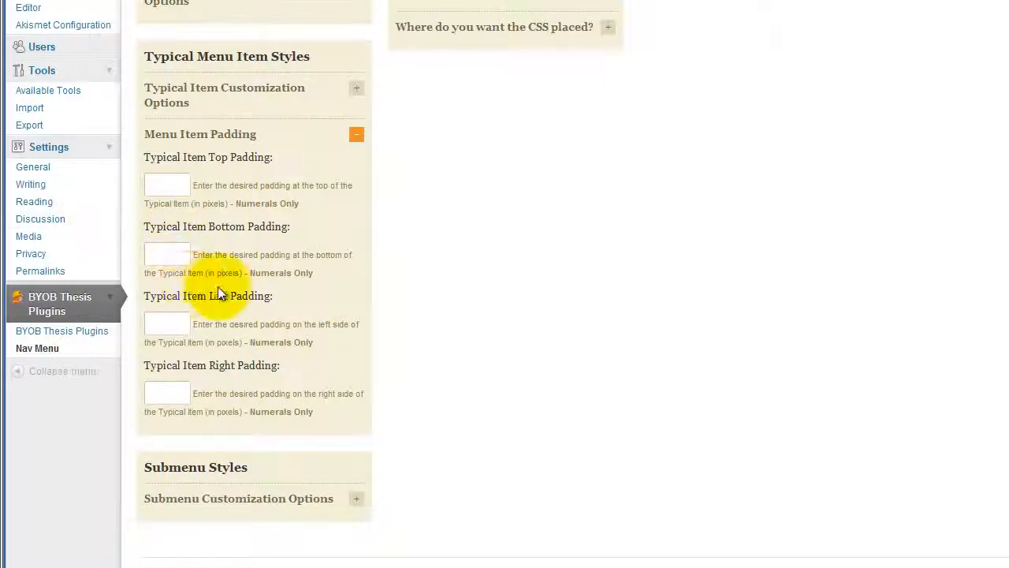
left_click(166, 324)
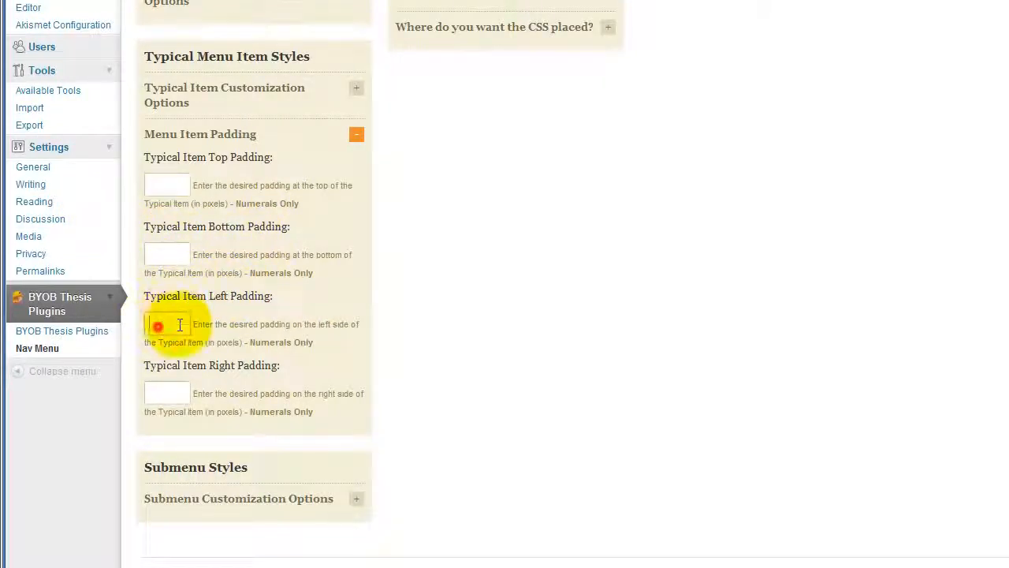
left_click(166, 324)
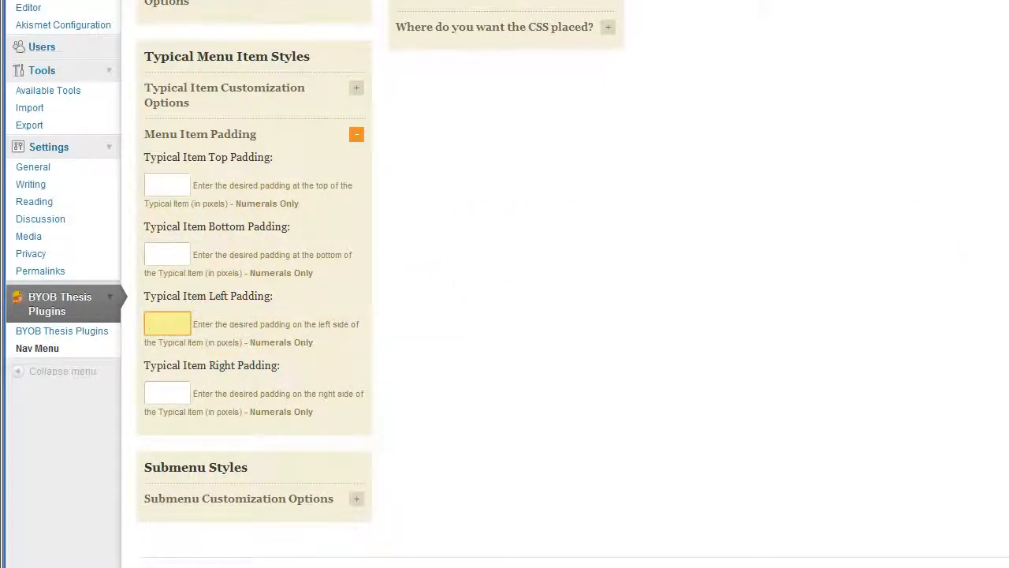
type("15")
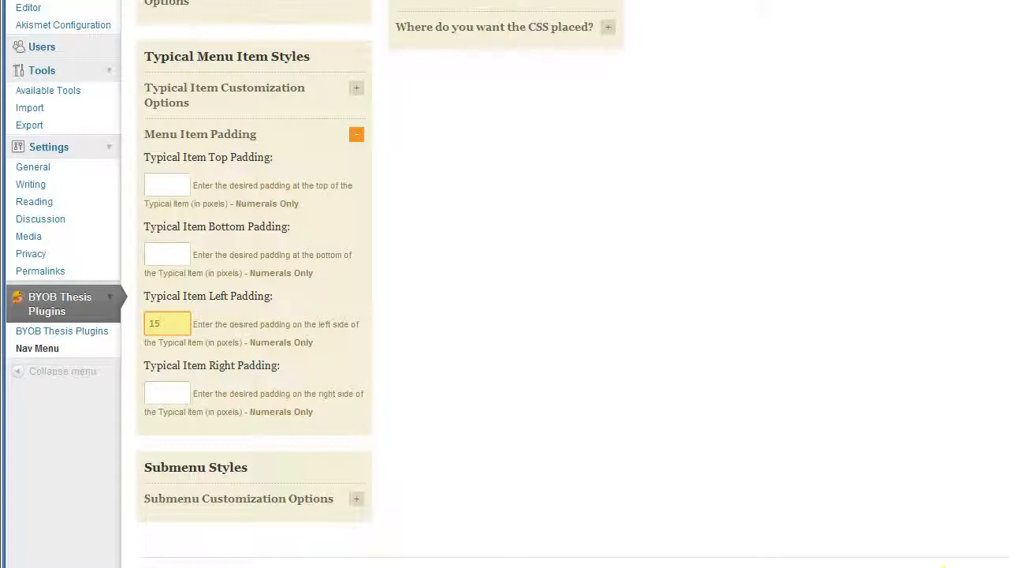
left_click(166, 393)
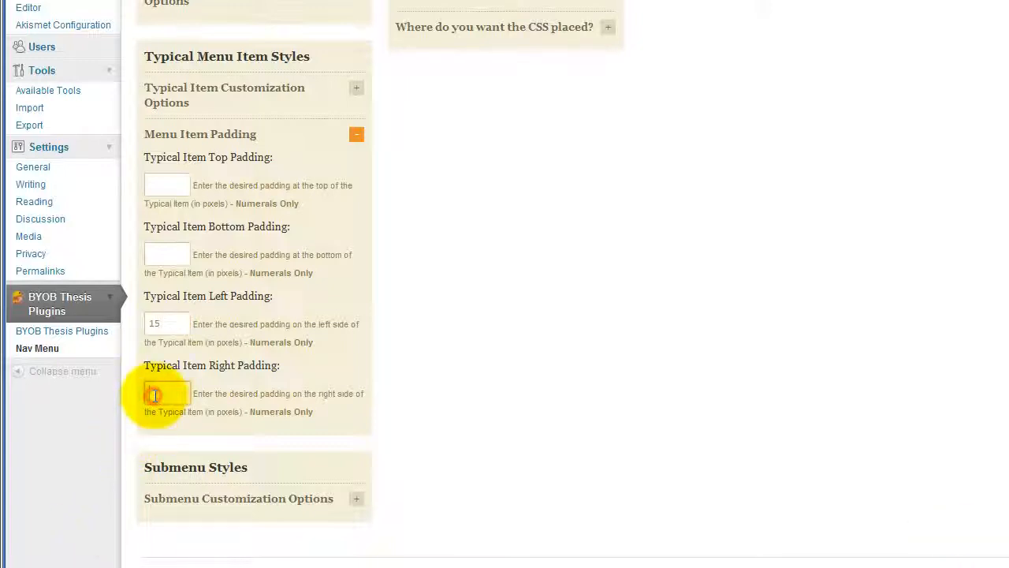
type("15")
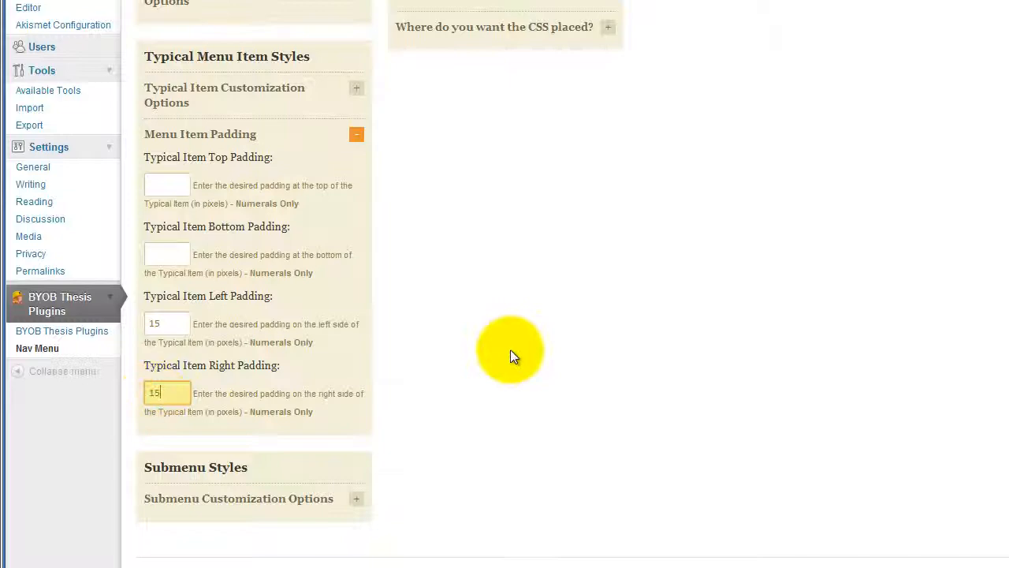
scroll("up", 3)
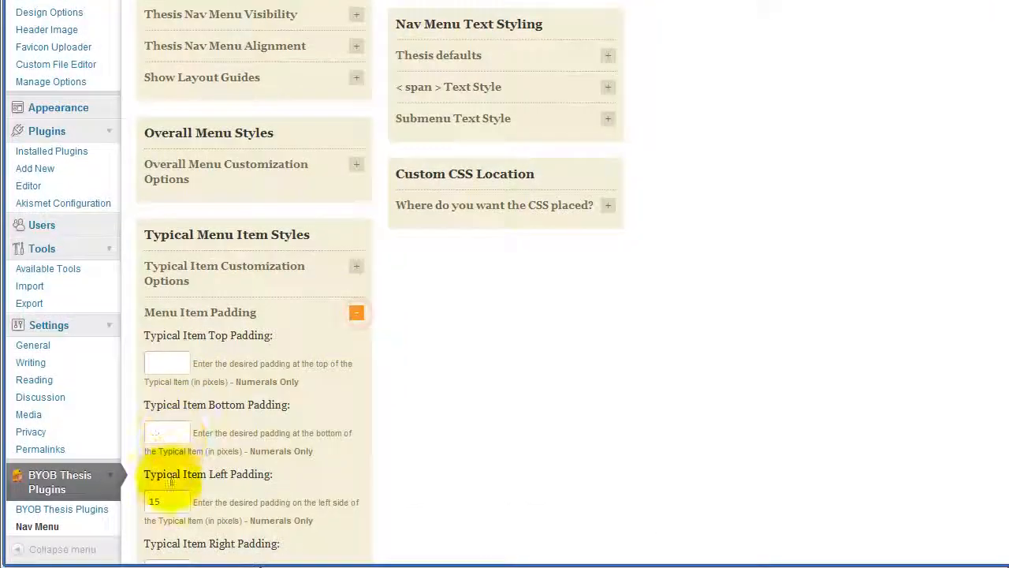
type("20")
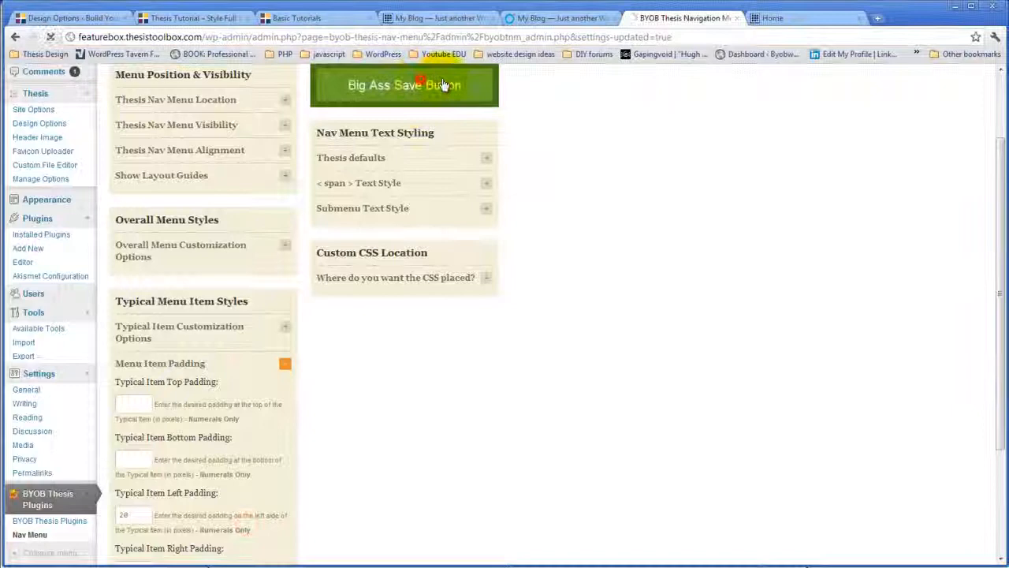
Step: Save the padding, check the blog home page, and return to nav menu settings
left_click(777, 17)
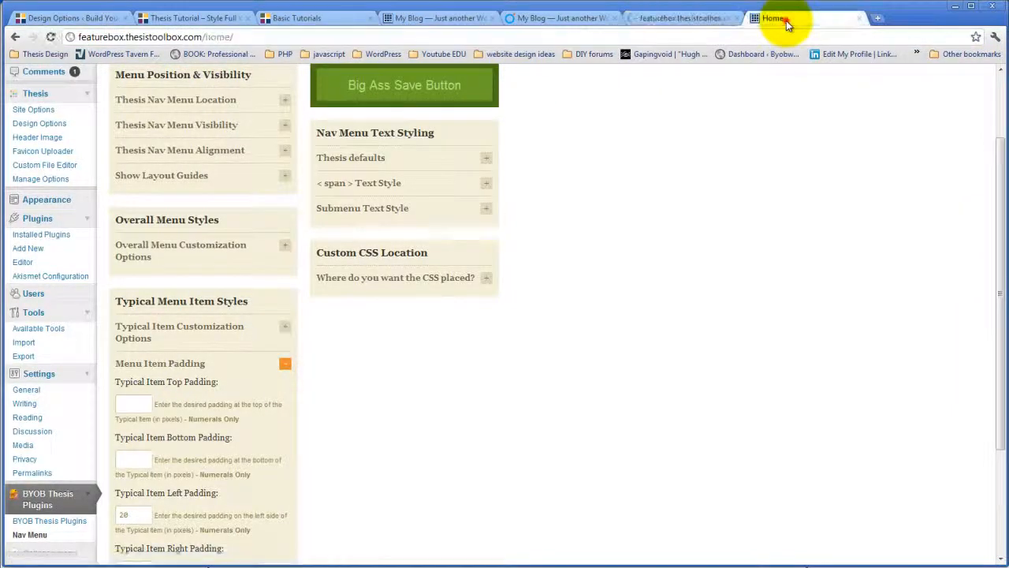
left_click(775, 18)
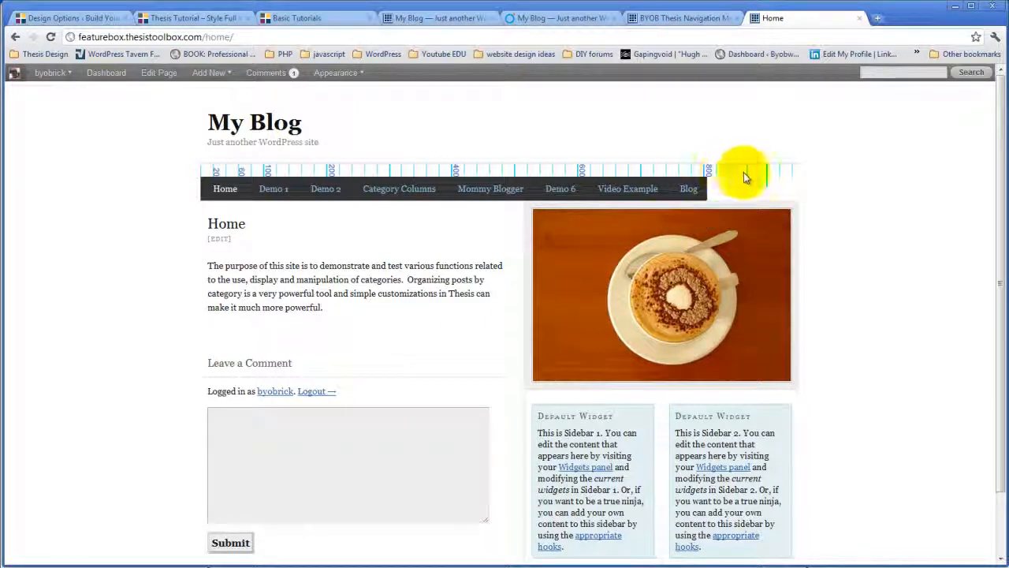
mouse_move(791, 179)
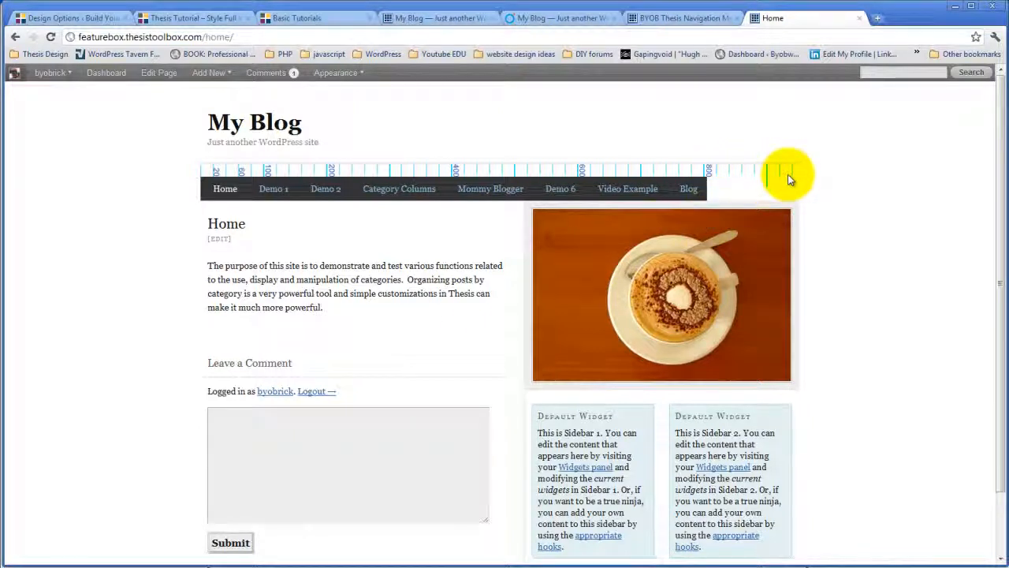
mouse_move(274, 189)
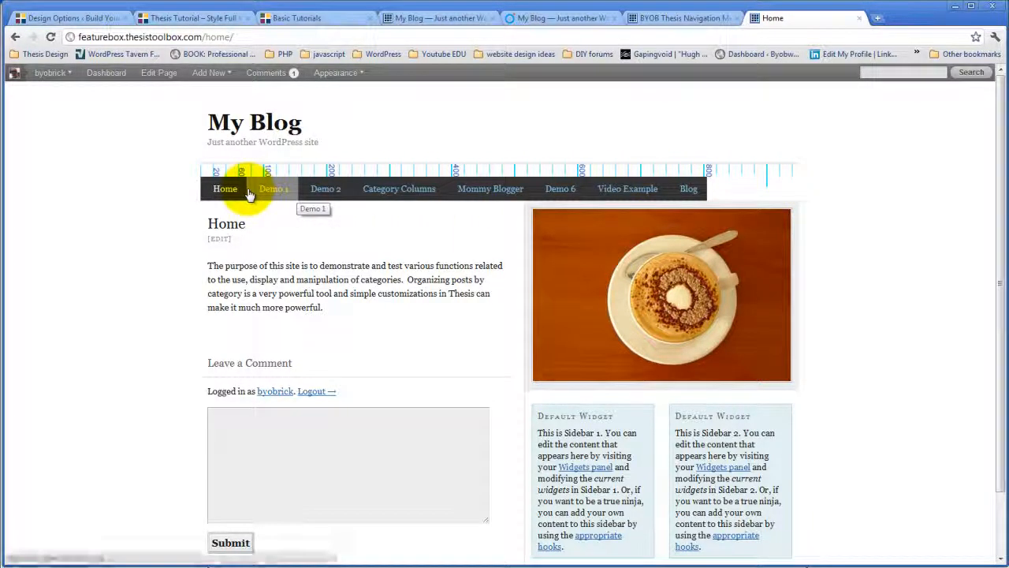
mouse_move(225, 189)
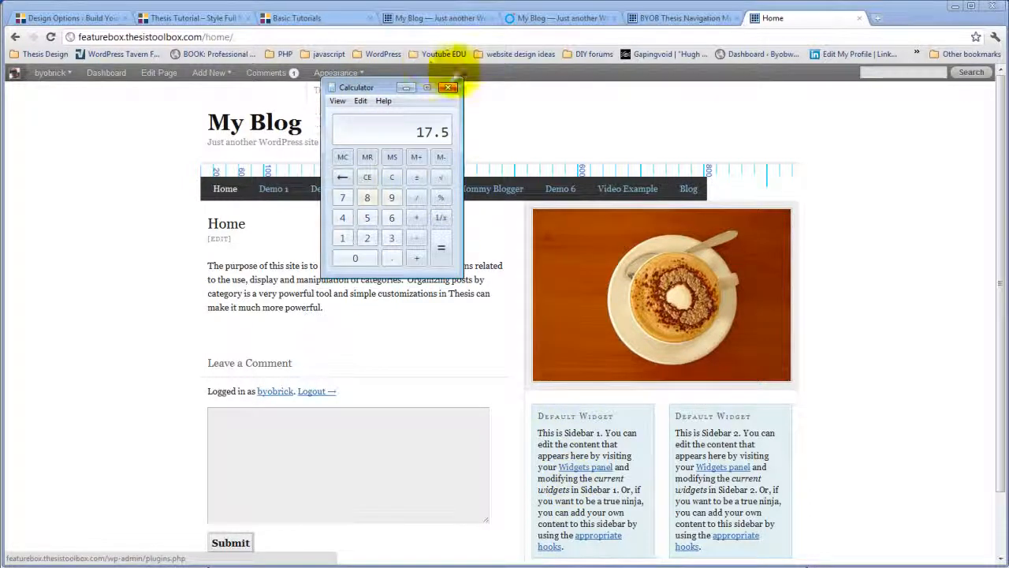
left_click(448, 87)
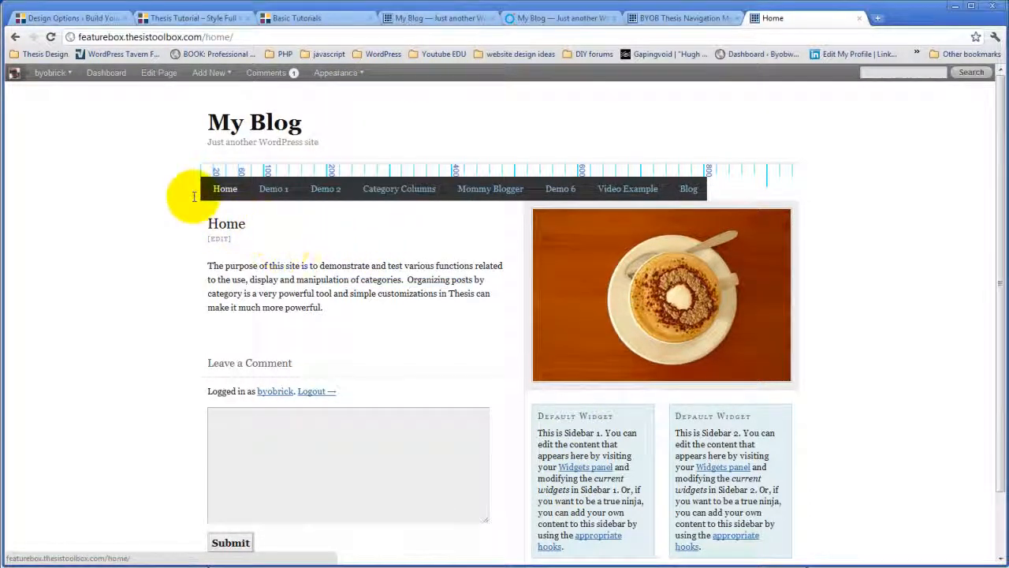
mouse_move(225, 188)
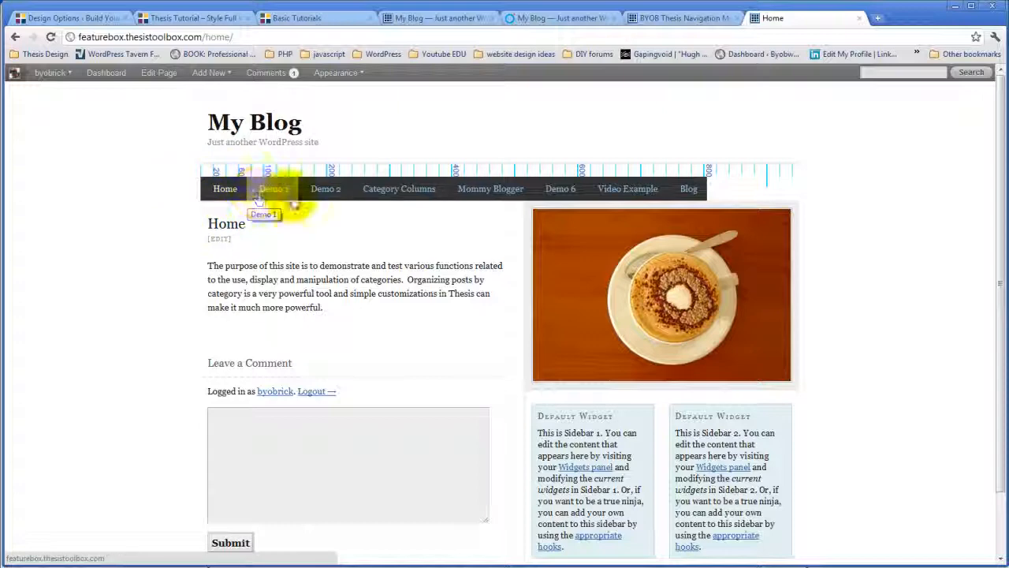
left_click(682, 17)
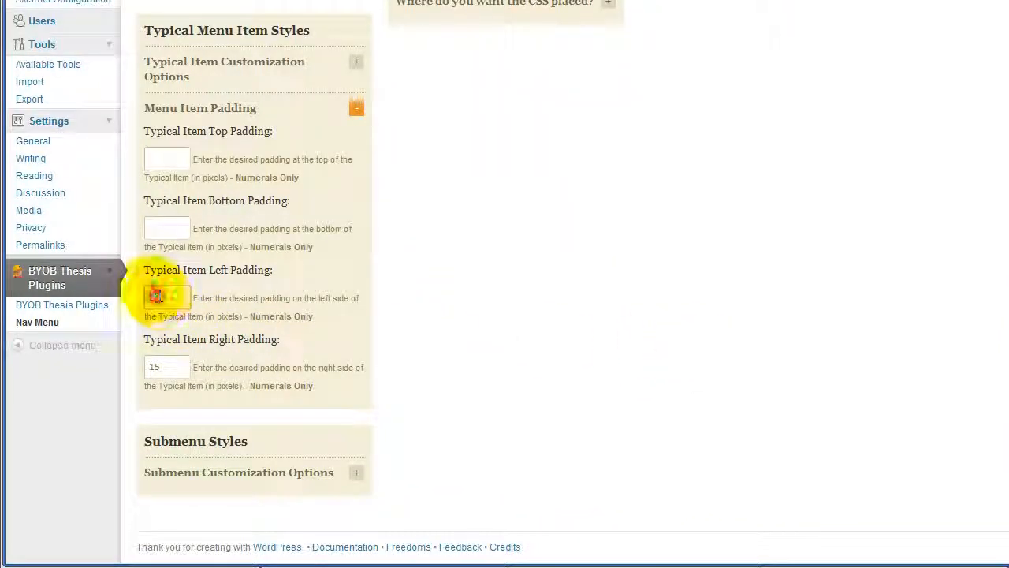
Step: Change the left padding to 29, save, and reload the blog home page
type("29")
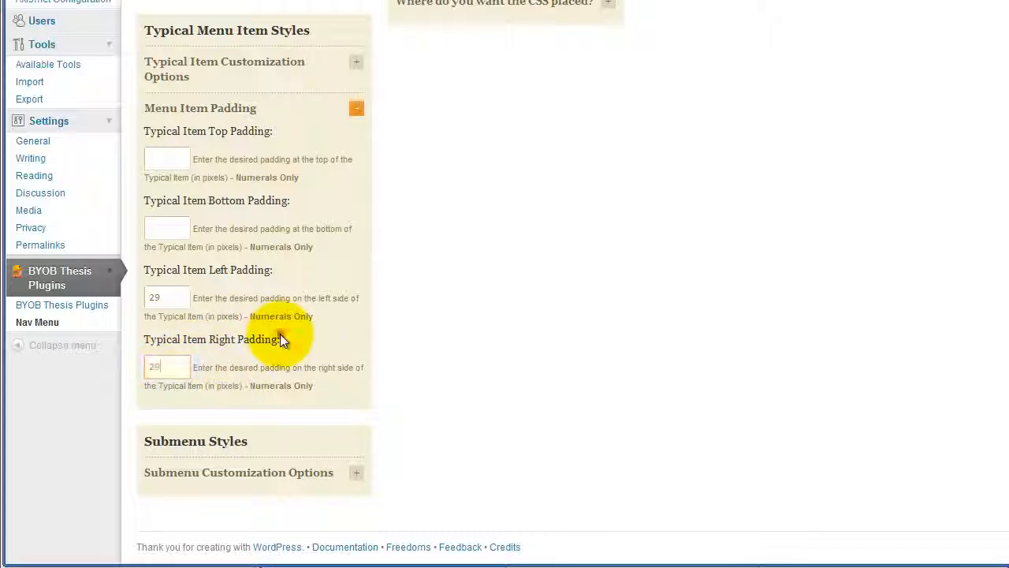
scroll("up", 3)
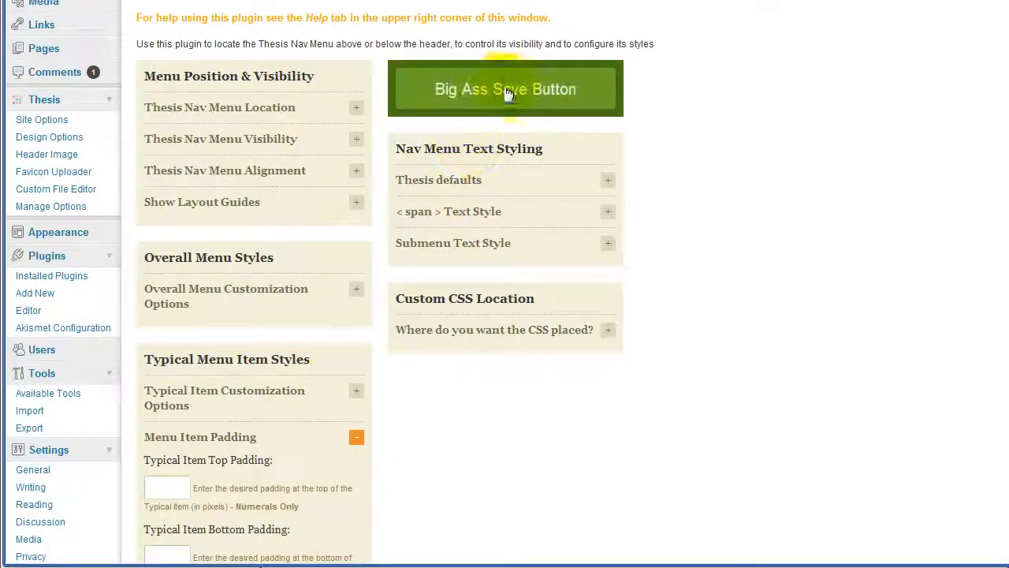
left_click(504, 89)
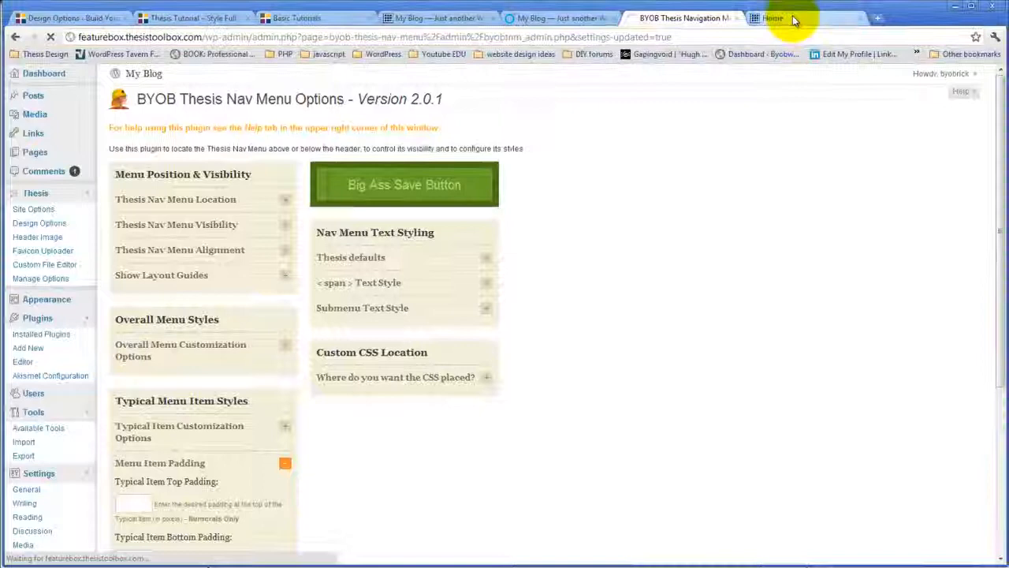
left_click(772, 18)
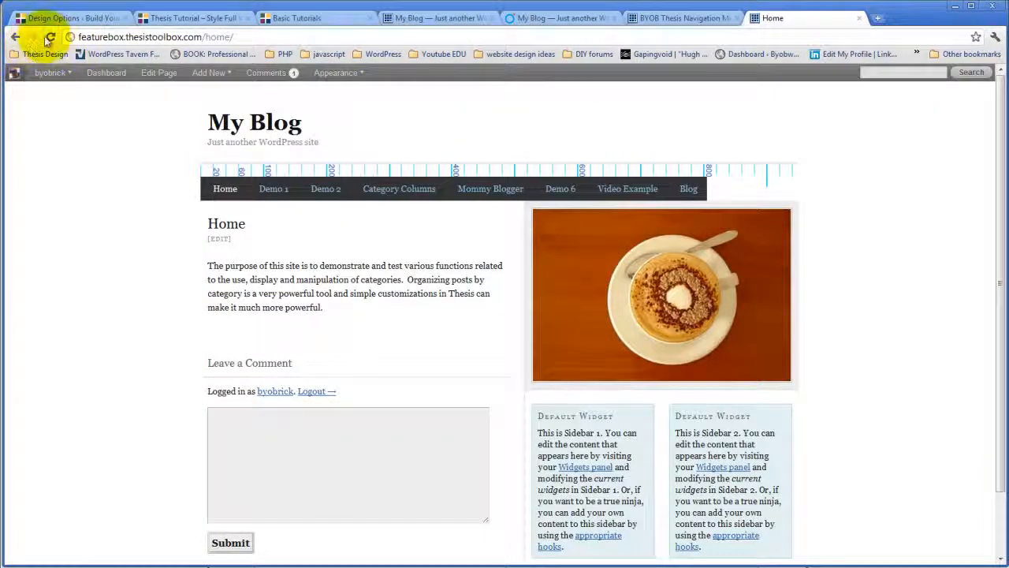
left_click(50, 37)
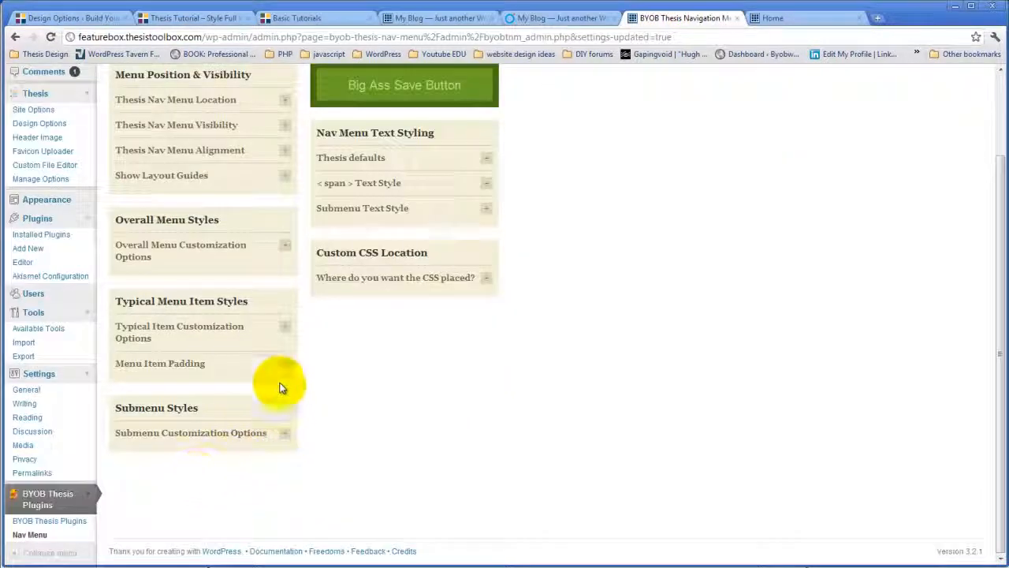
Step: Compare the menu bar width against the layout guide on the home page
left_click(160, 363)
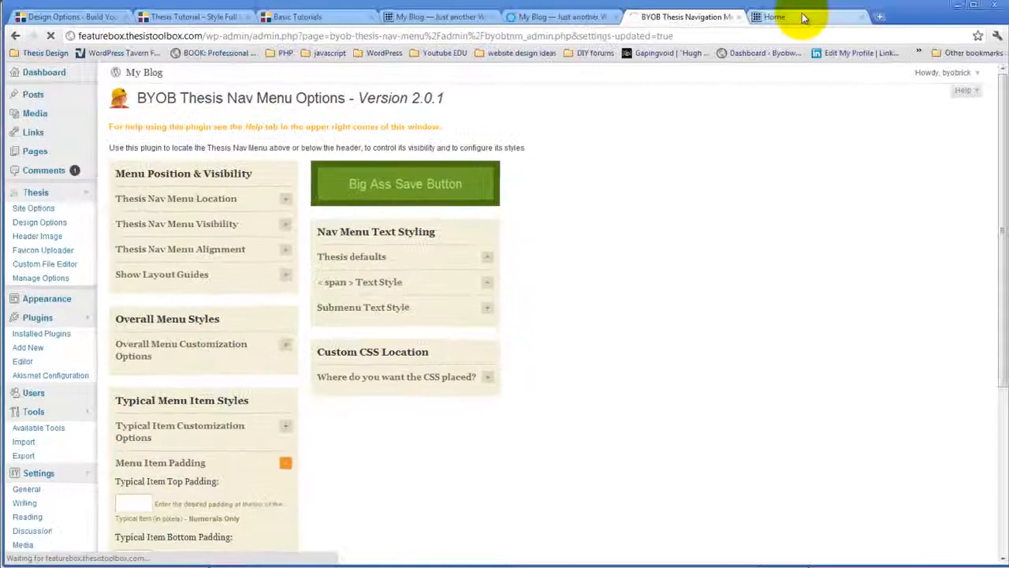
left_click(773, 17)
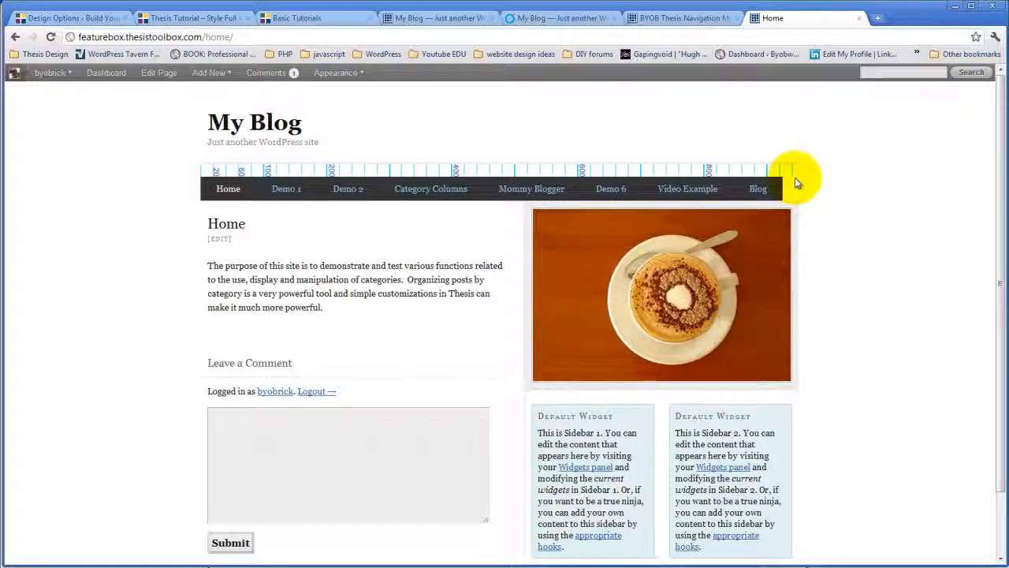
mouse_move(738, 178)
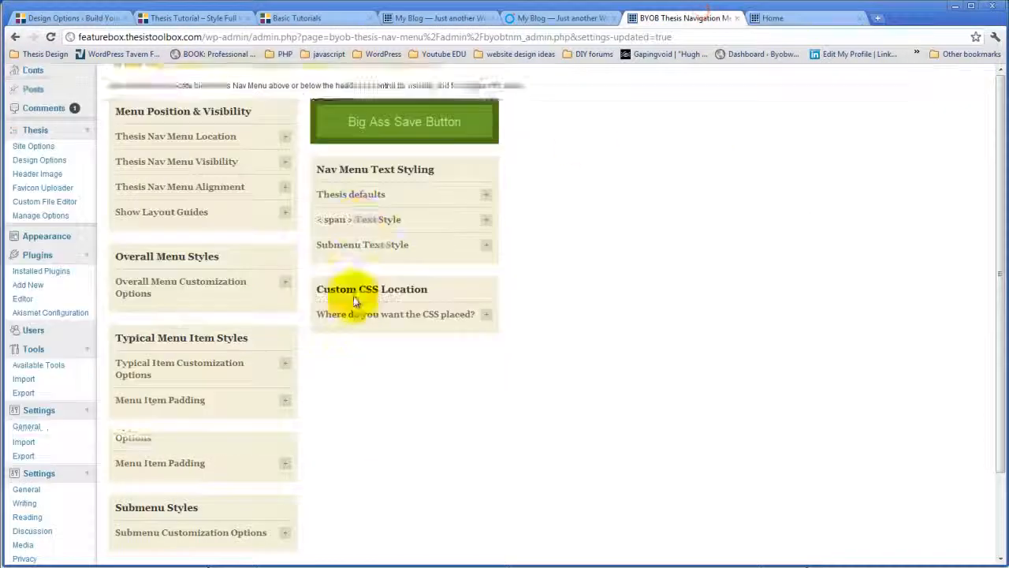
left_click(285, 369)
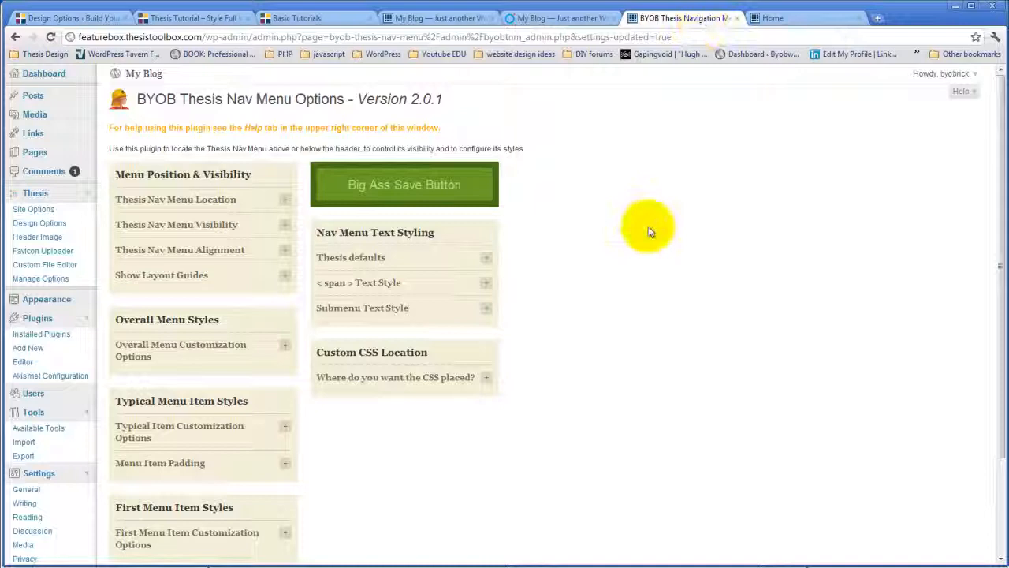
Step: Enable first menu item padding, set its left padding to 3, and preview the menu
scroll("down", 3)
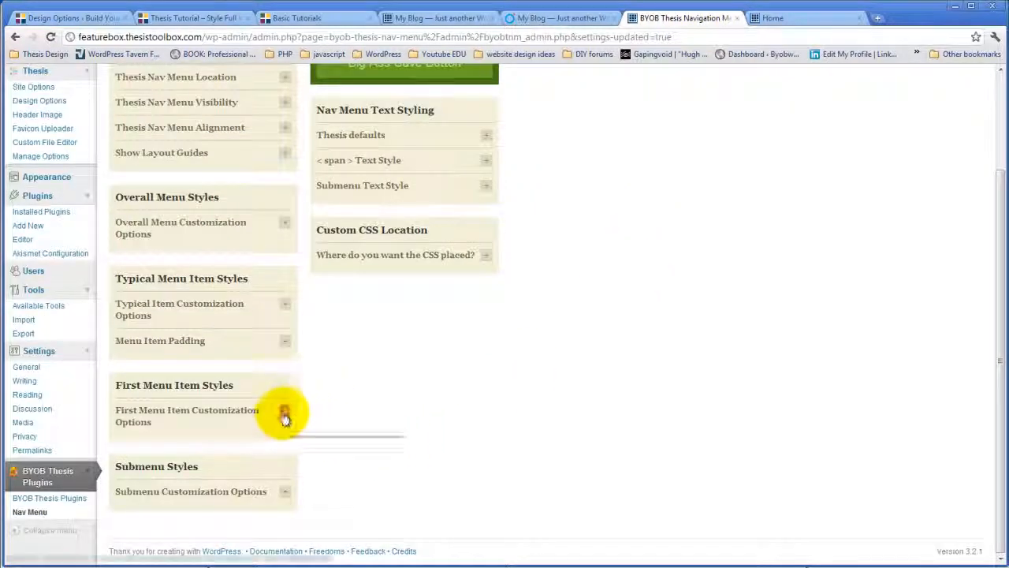
left_click(285, 416)
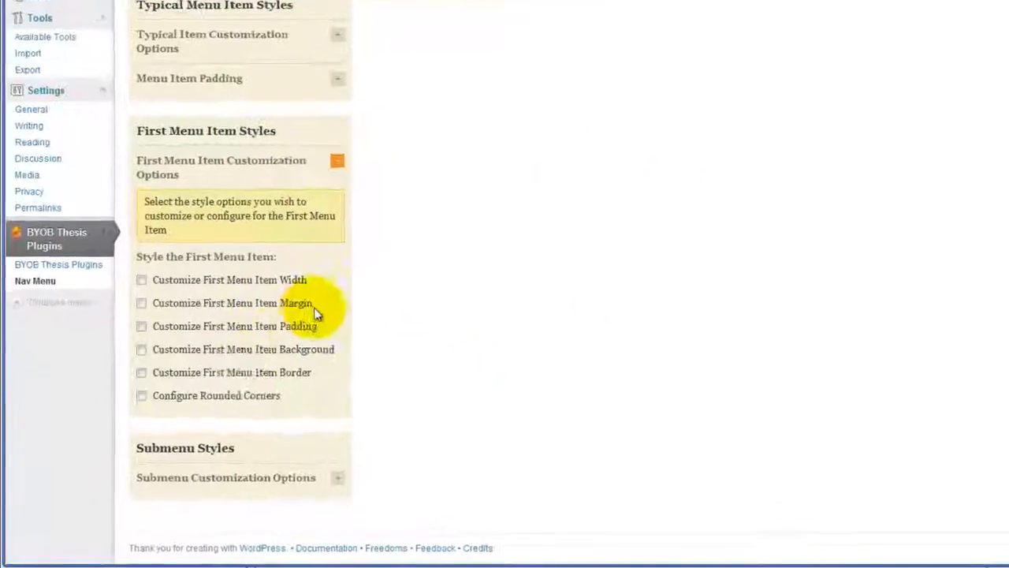
left_click(149, 312)
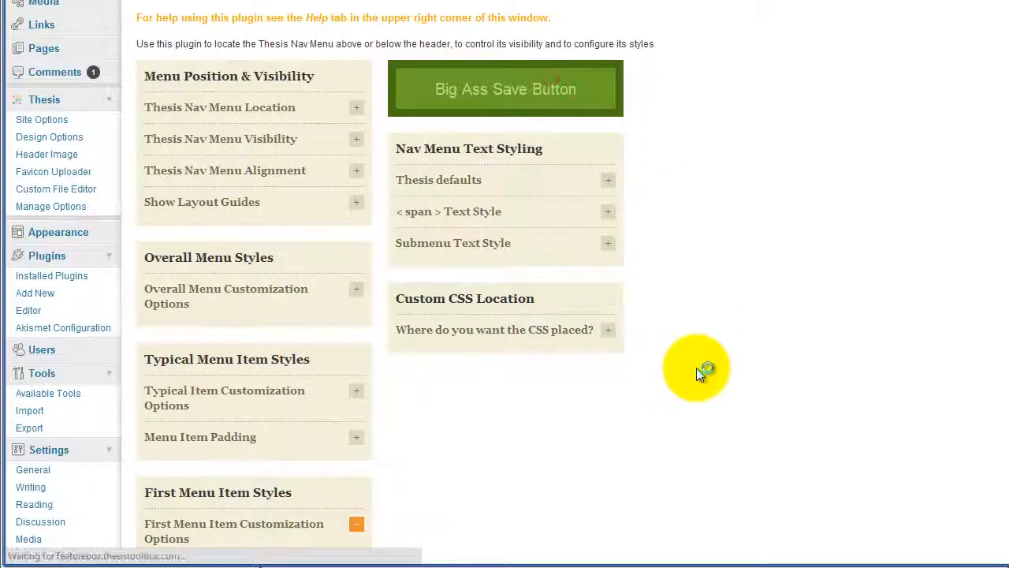
mouse_move(615, 402)
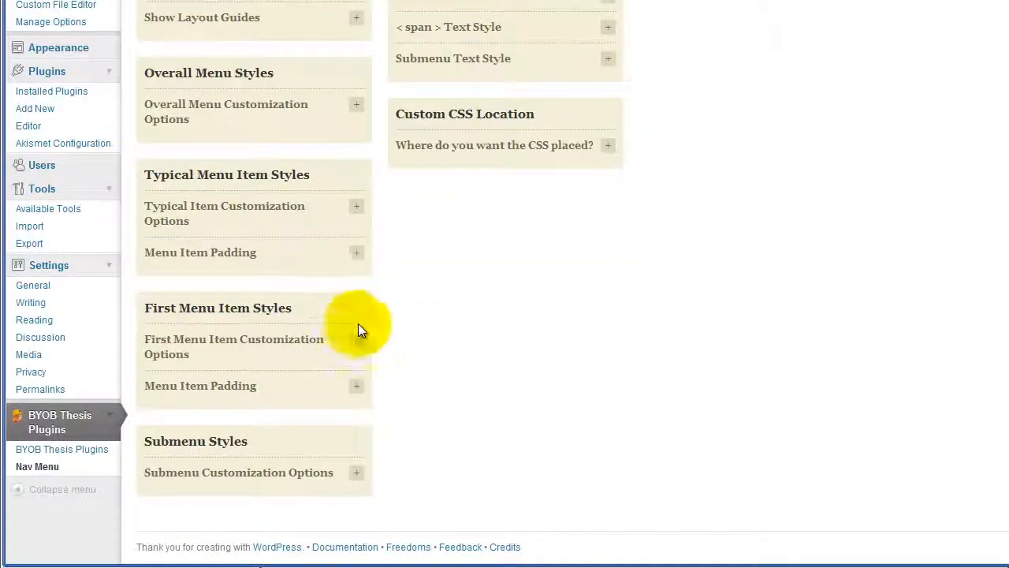
left_click(357, 253)
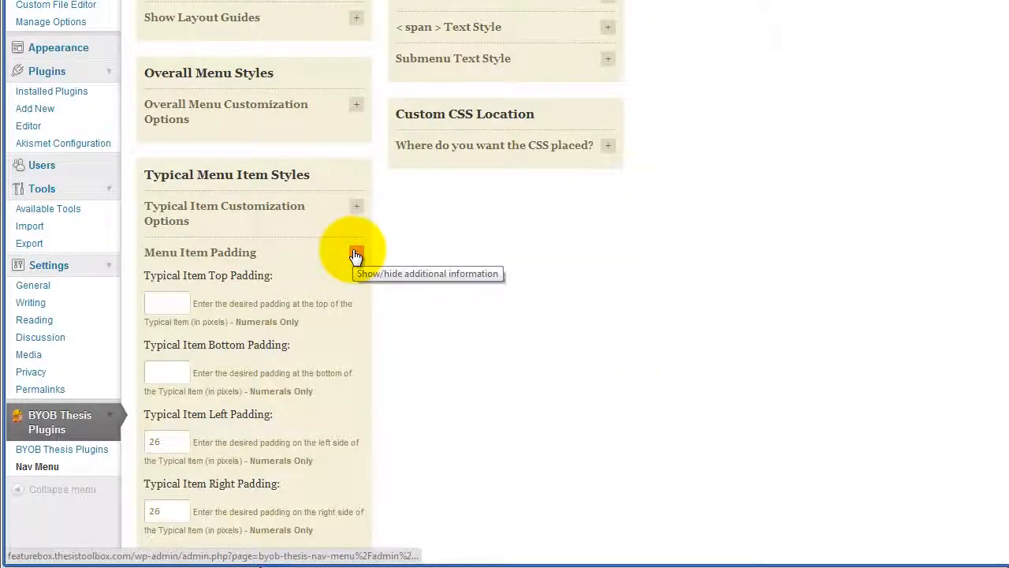
left_click(356, 252)
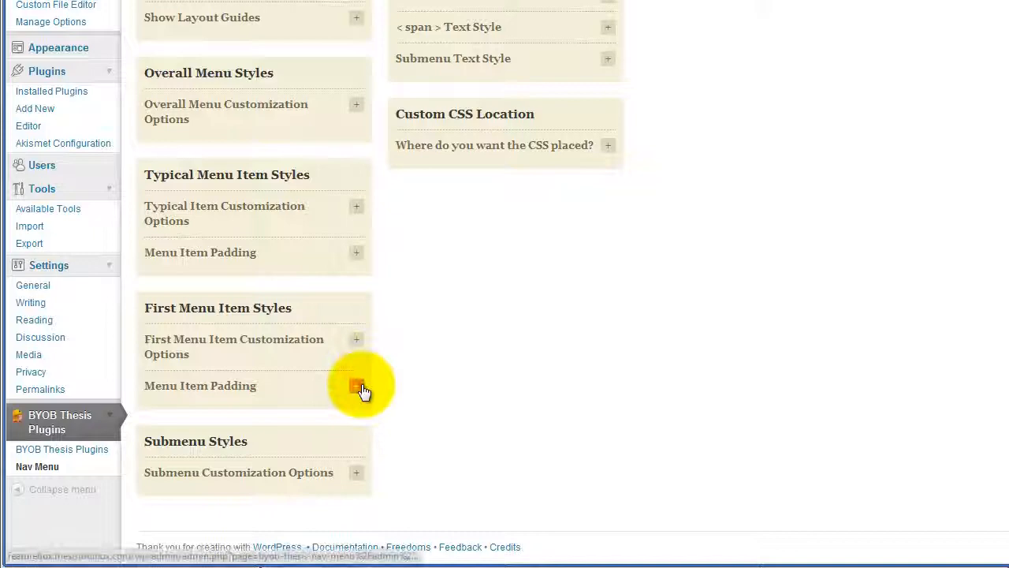
left_click(356, 386)
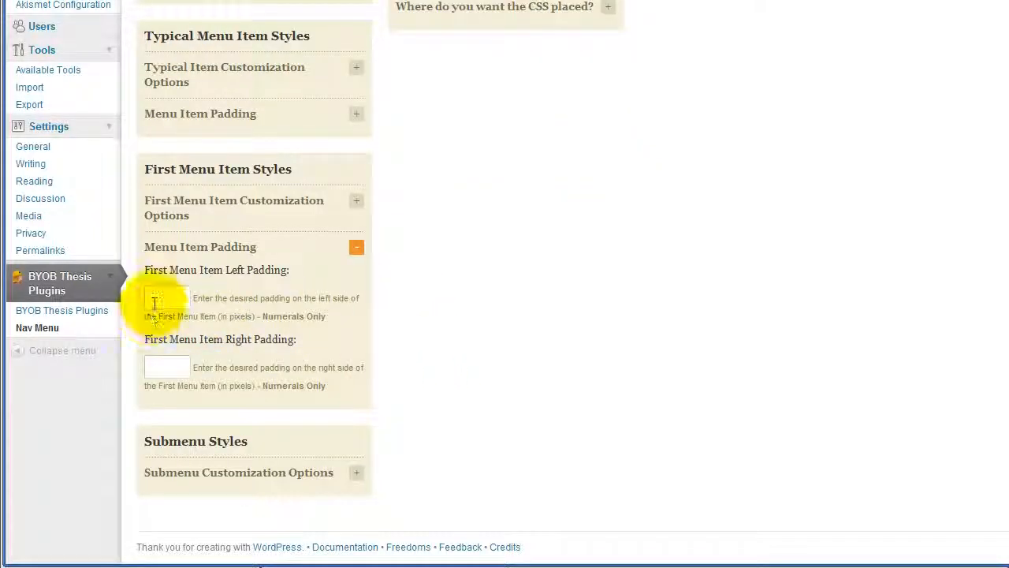
left_click(166, 298)
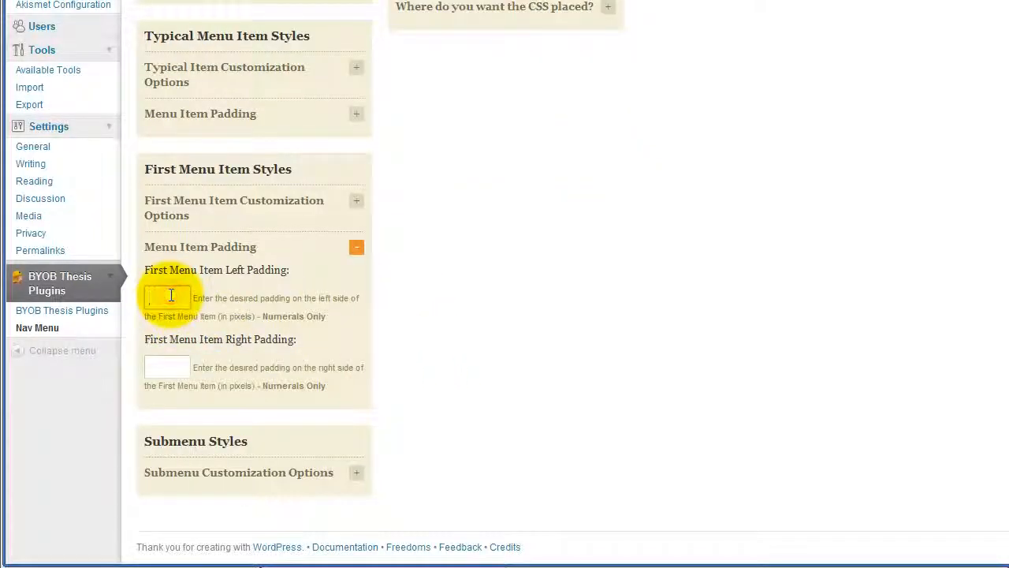
type("3")
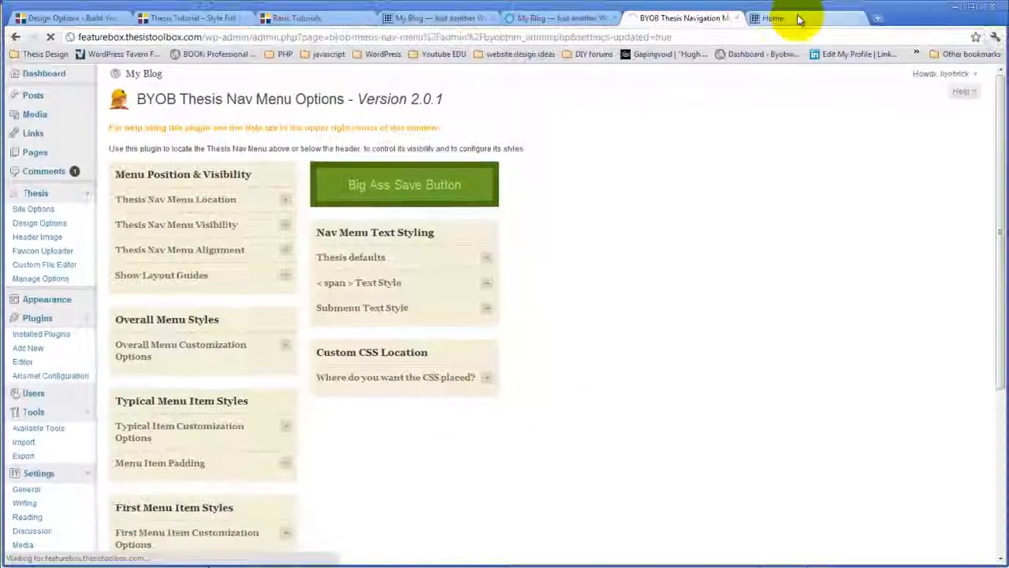
left_click(773, 17)
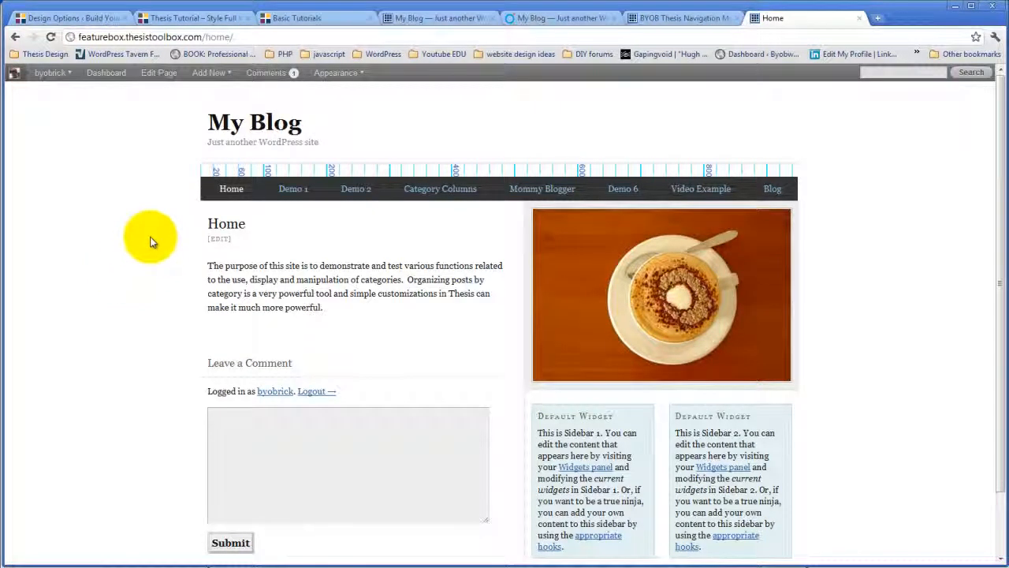
mouse_move(773, 188)
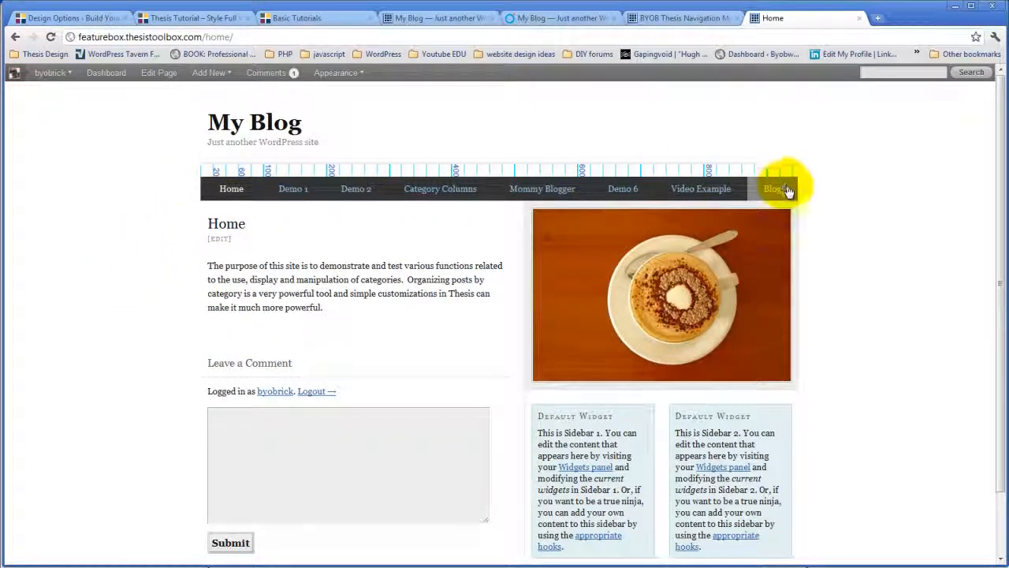
mouse_move(776, 188)
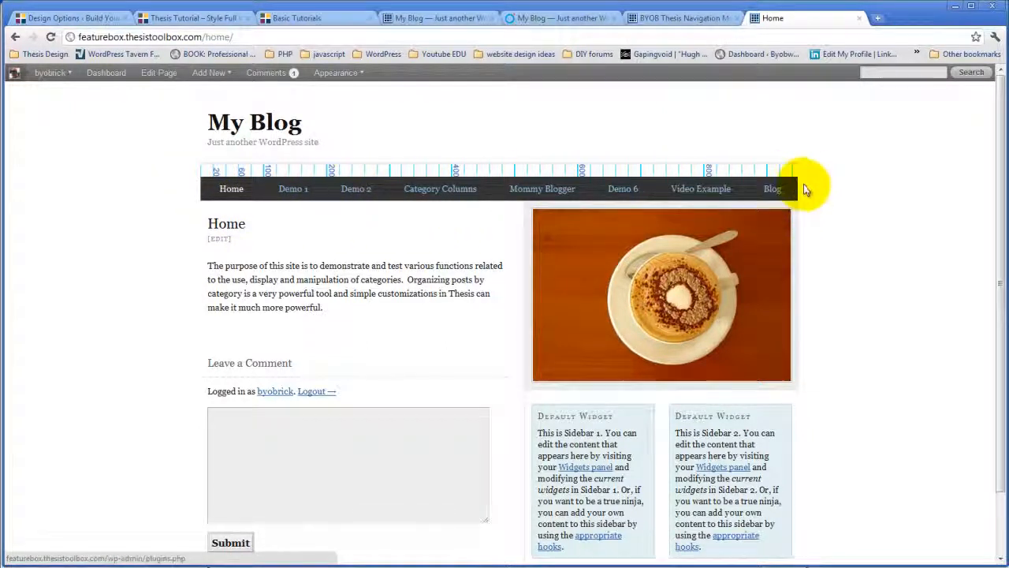
mouse_move(803, 195)
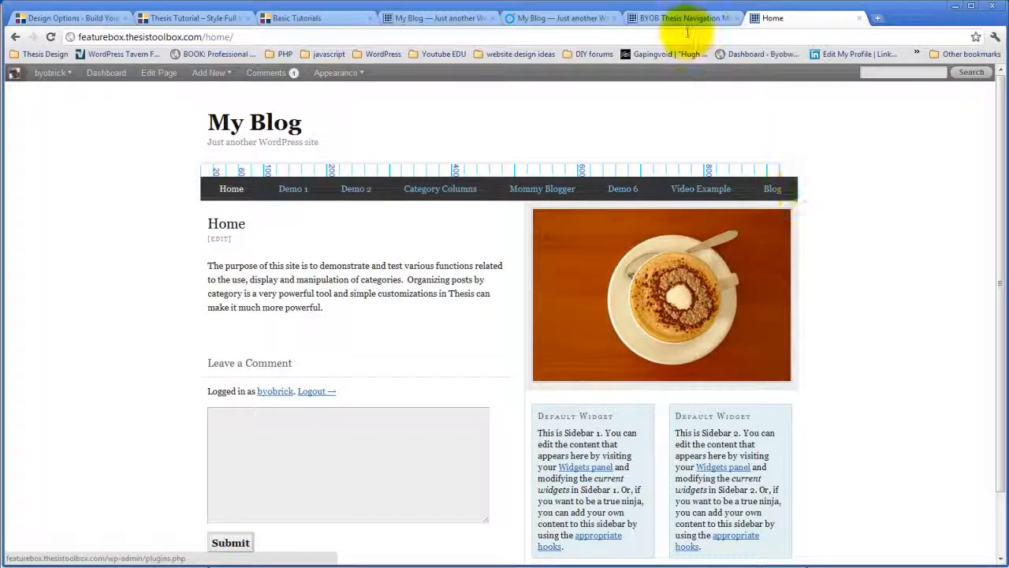
Step: Enable Customize Overall Menu Background with Use Background Color, save, and open the background colour settings
left_click(682, 17)
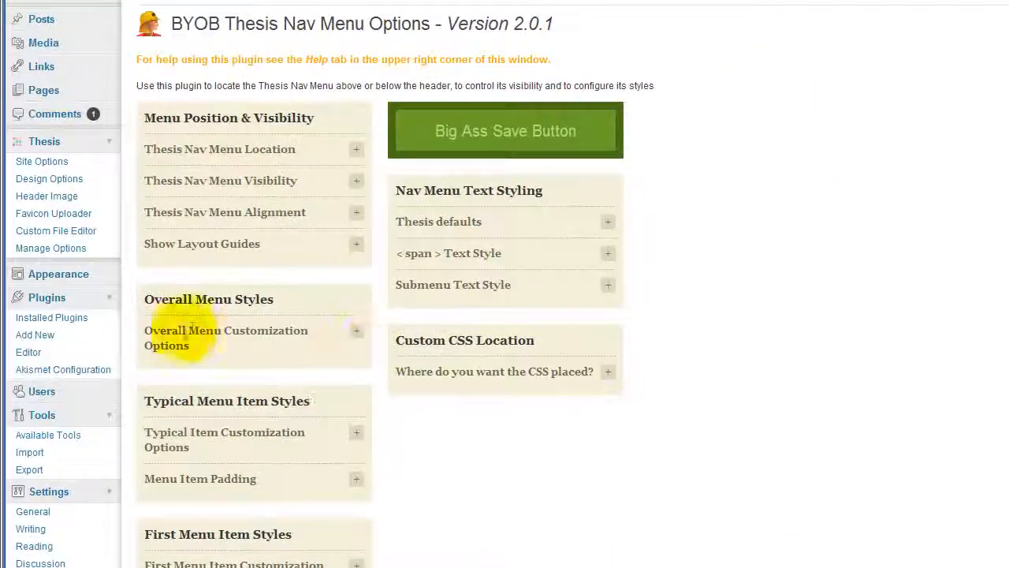
left_click(357, 330)
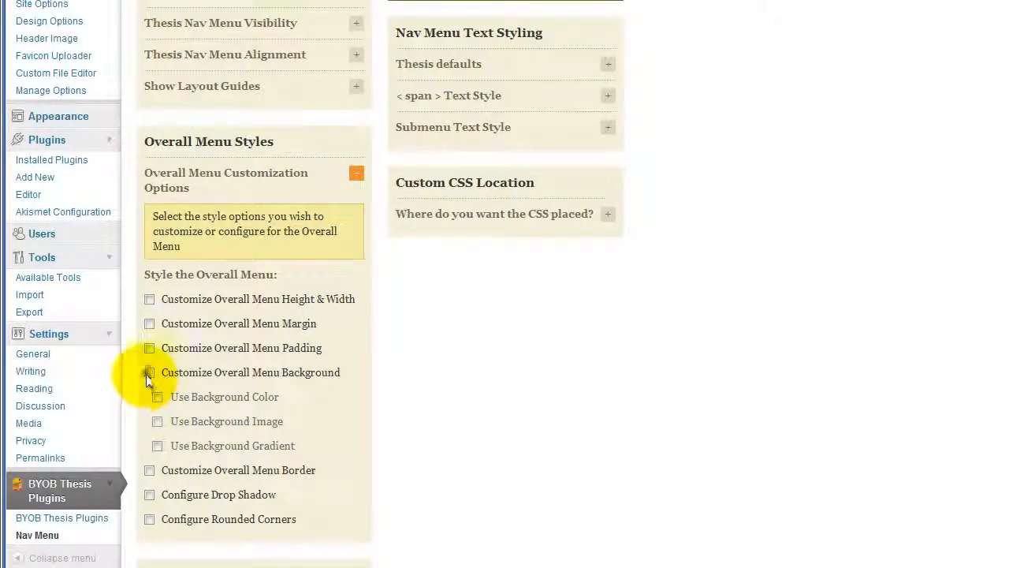
left_click(149, 373)
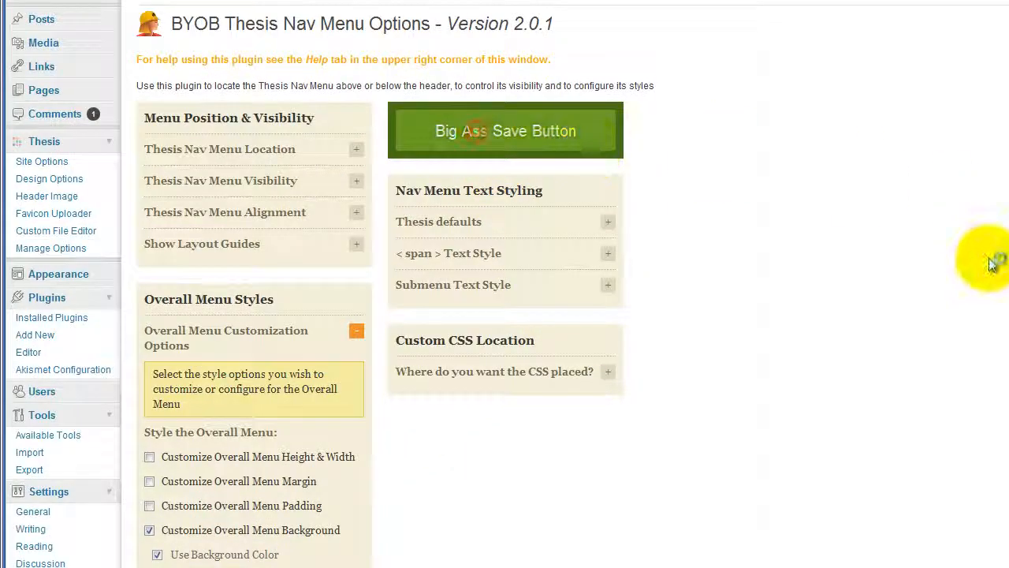
left_click(355, 330)
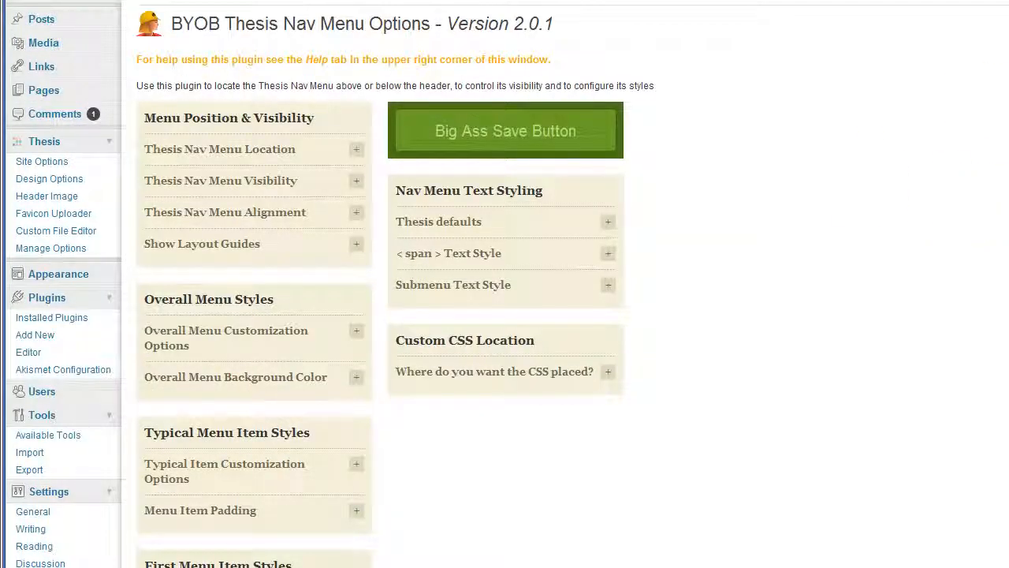
left_click(356, 377)
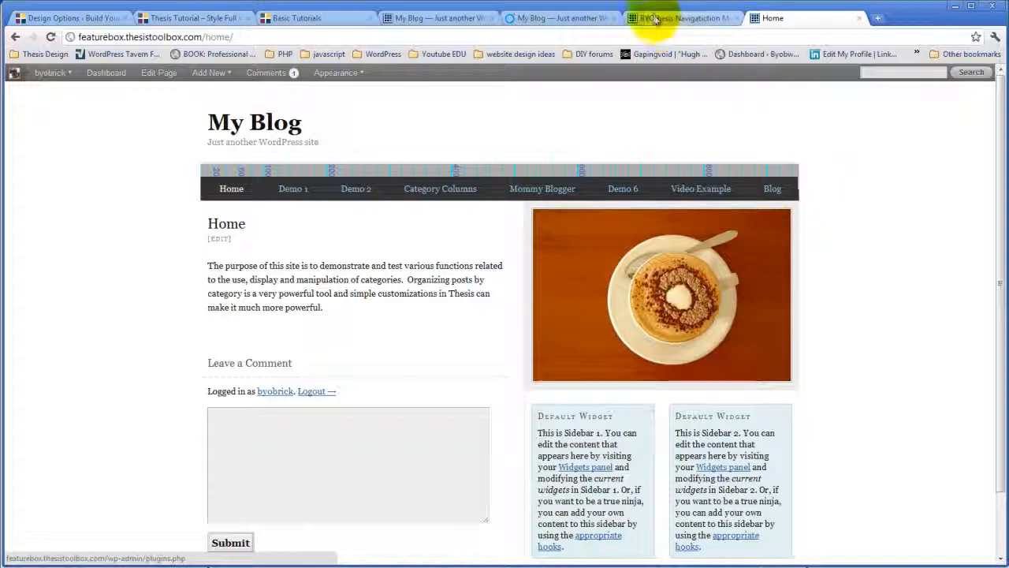
Step: Save with Show Layout Guides unticked, then reload the blog home page to check
left_click(680, 18)
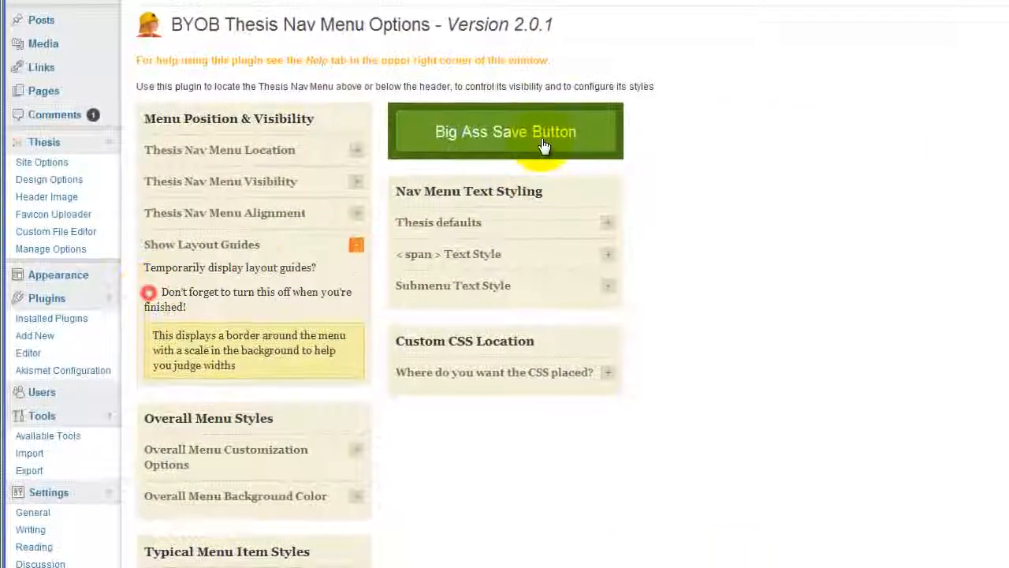
left_click(149, 291)
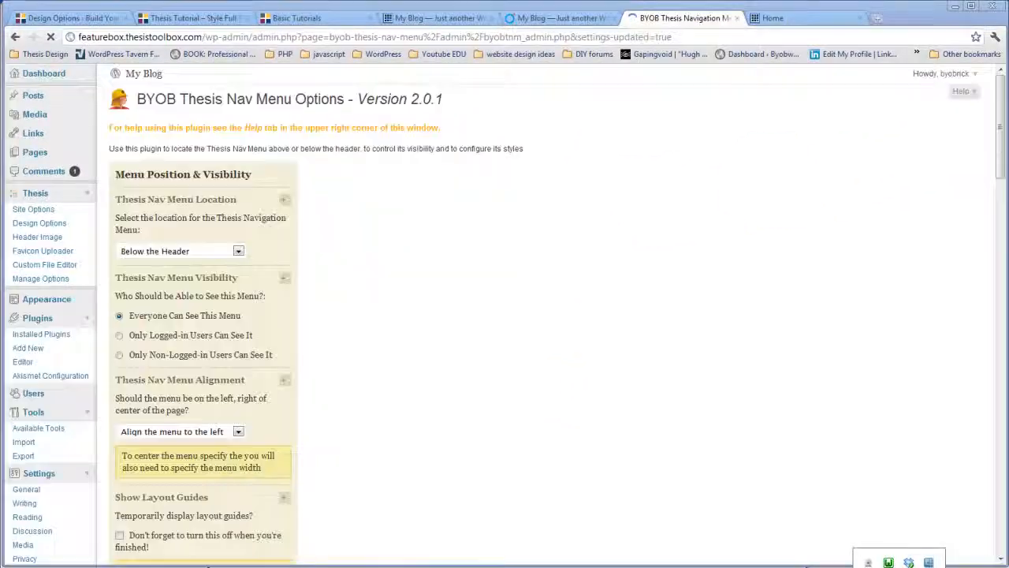
left_click(773, 17)
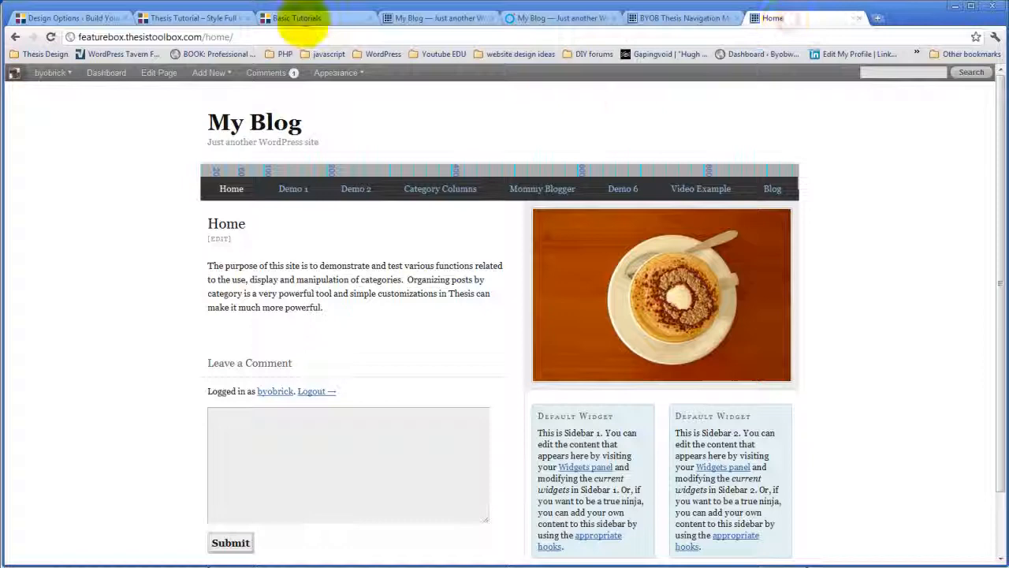
left_click(50, 72)
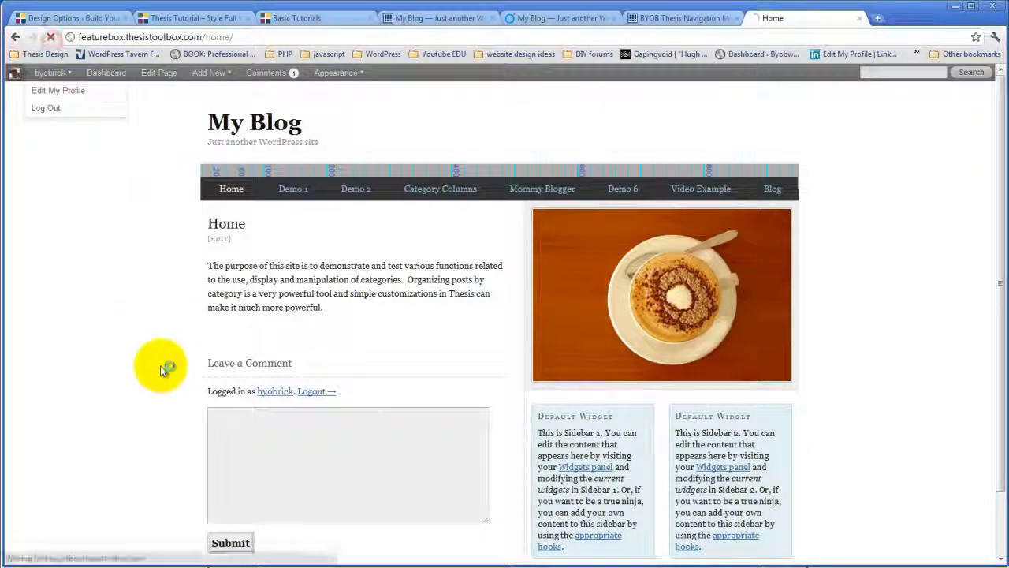